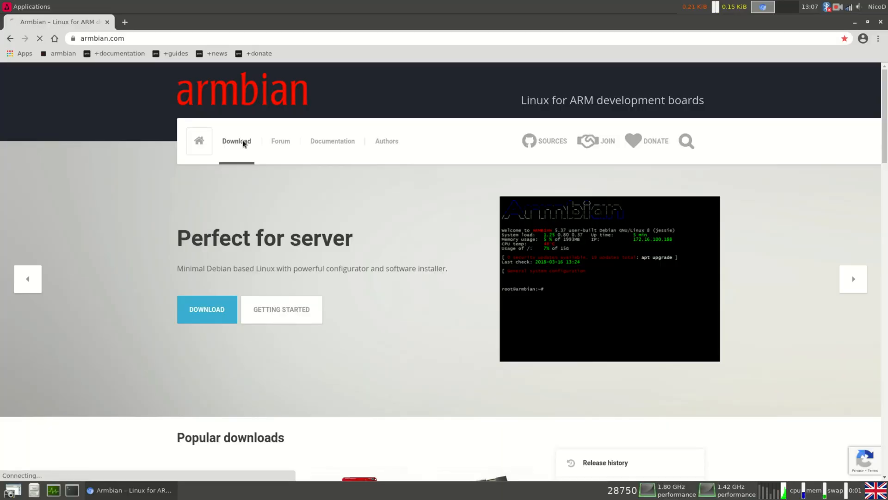
Step: Go to the Download page, locate the Nanopi M4 V2 card and show its recommended builds
{"action": "left_click", "coordinate": [236, 140]}
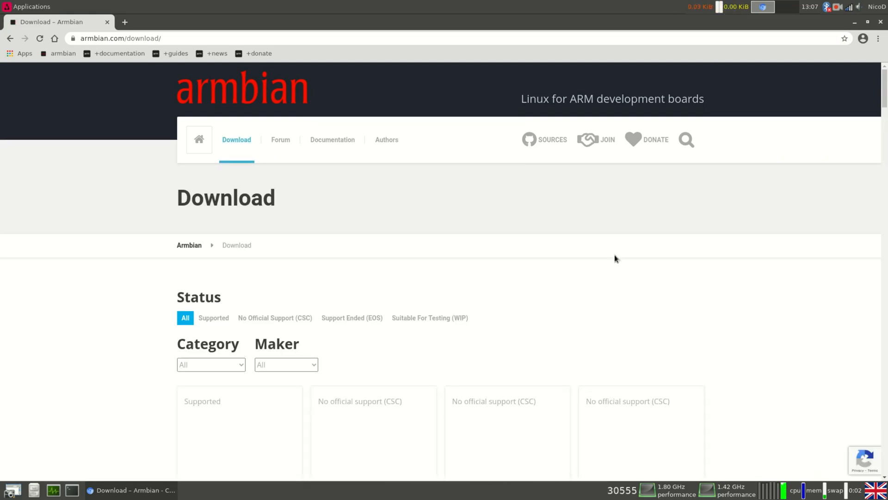
{"action": "scroll", "scroll_direction": "down", "scroll_amount": 3}
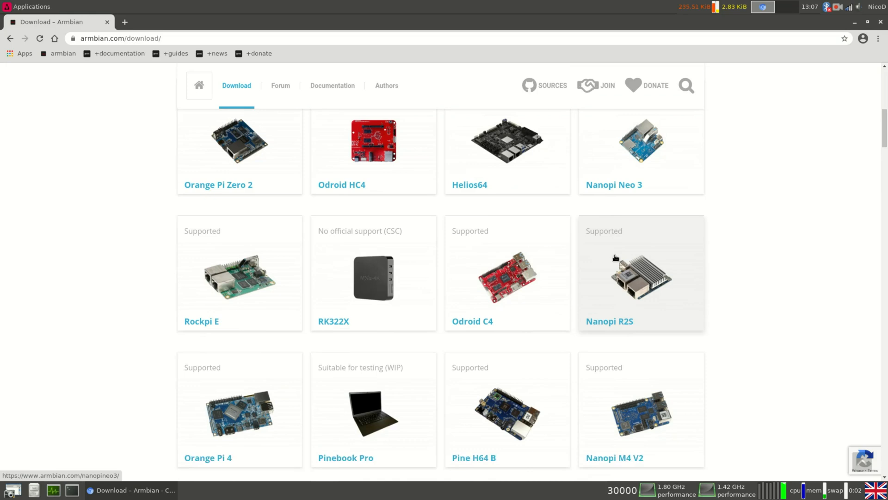
{"action": "scroll", "scroll_direction": "down", "scroll_amount": 3}
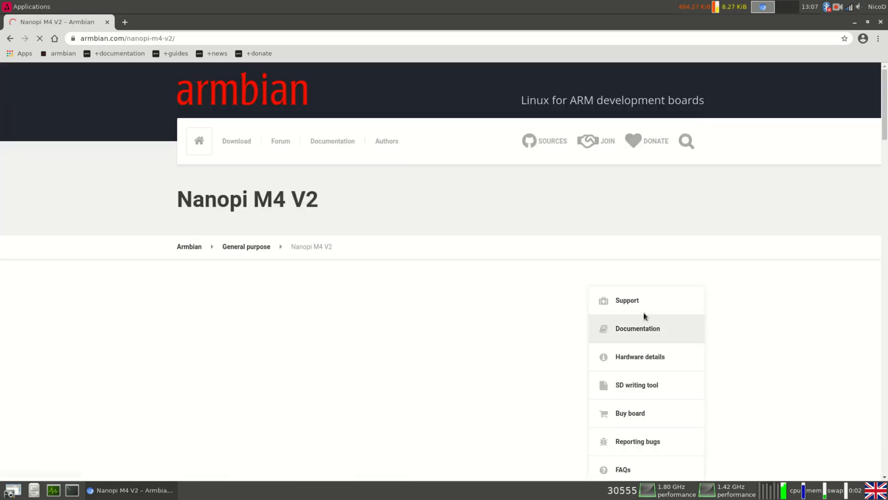
{"action": "scroll", "scroll_direction": "down", "scroll_amount": 3}
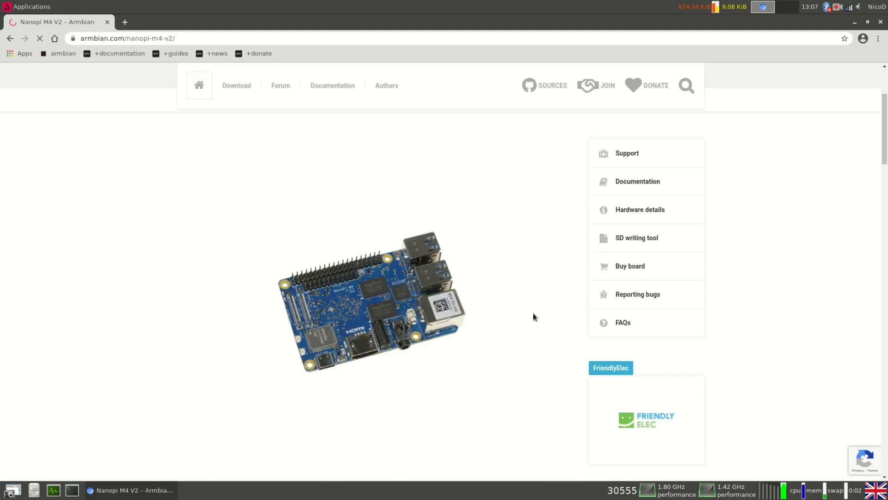
{"action": "scroll", "scroll_direction": "down", "scroll_amount": 3}
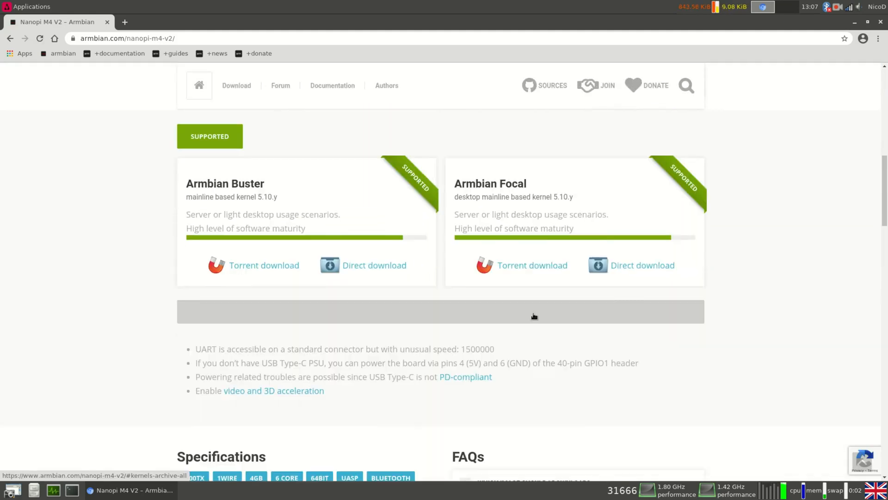
{"action": "scroll", "scroll_direction": "down", "scroll_amount": 3}
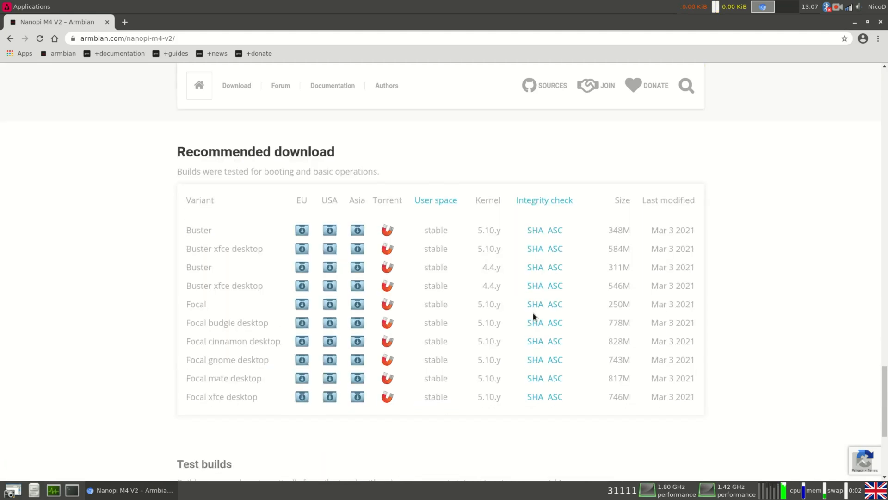
{"action": "scroll", "scroll_direction": "down", "scroll_amount": 3}
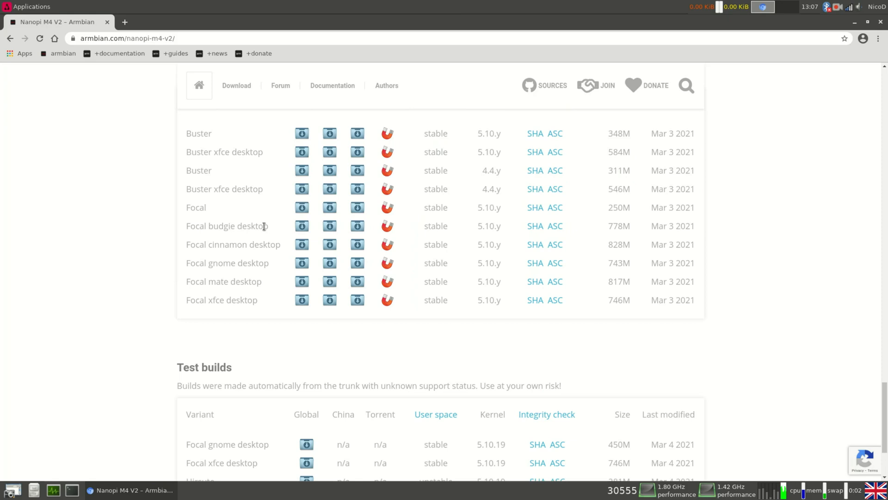
{"action": "double_click", "coordinate": [227, 245]}
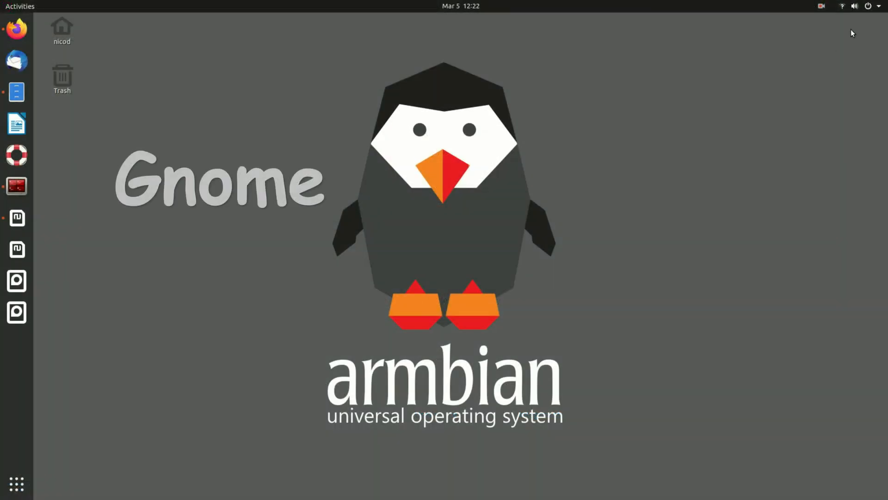
Step: Expand the Wi-Fi and Bluetooth quick settings from the system menu, then launch Settings
{"action": "left_click", "coordinate": [855, 6]}
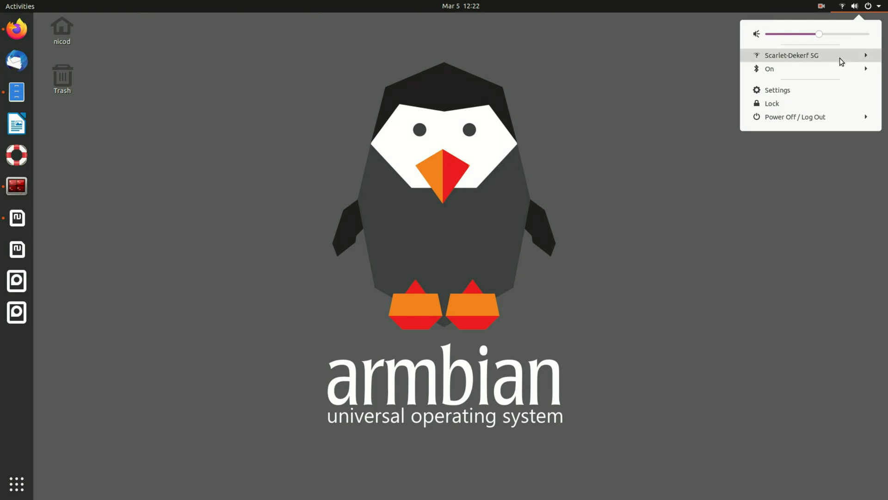
{"action": "left_click", "coordinate": [793, 54]}
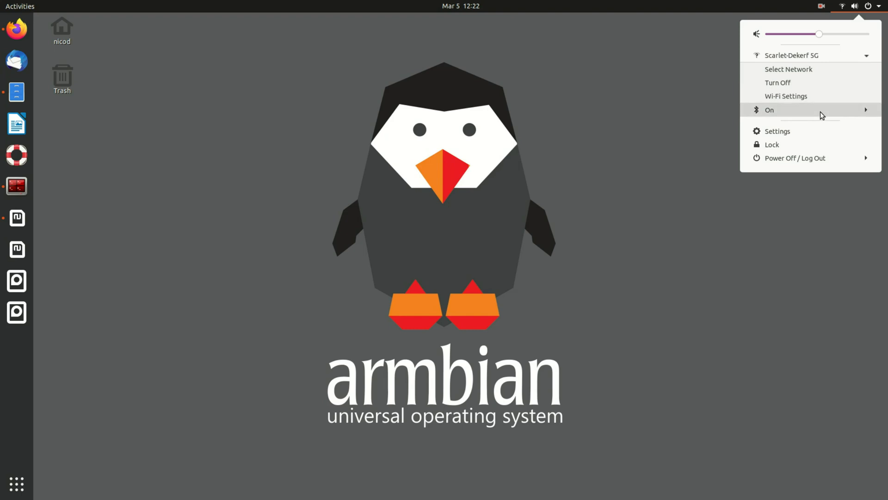
{"action": "left_click", "coordinate": [769, 109]}
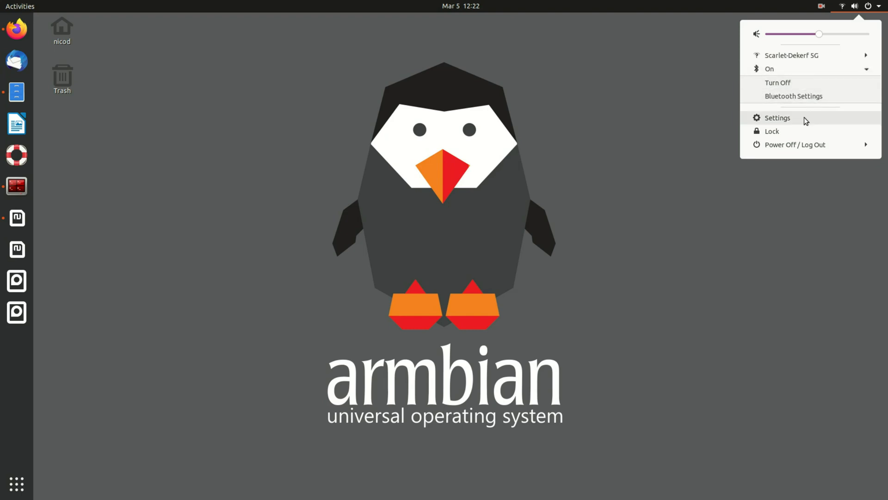
{"action": "left_click", "coordinate": [776, 118]}
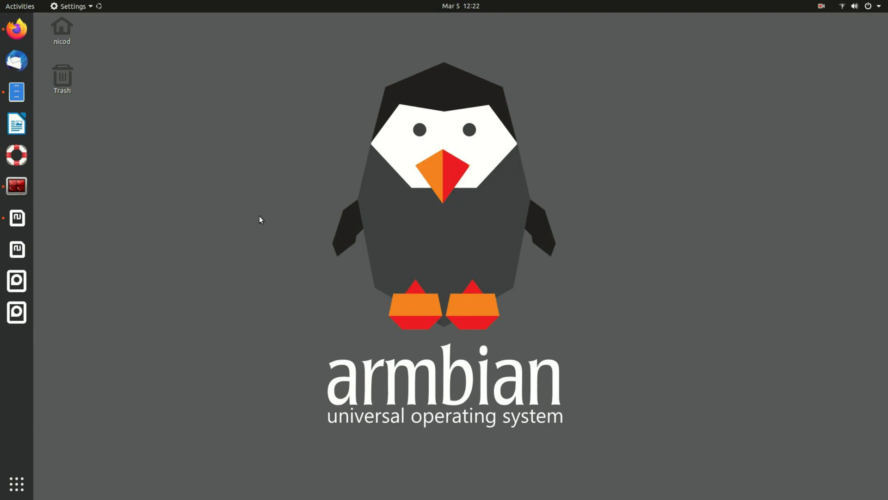
{"action": "mouse_move", "coordinate": [232, 236]}
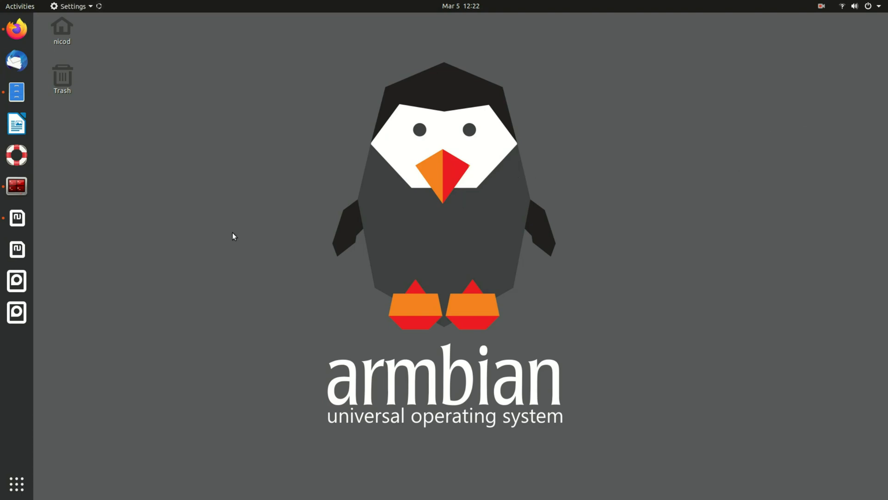
Step: View the Network and Bluetooth pages, pick the wooden-table wallpaper in Background, then show Appearance
{"action": "left_click", "coordinate": [16, 217]}
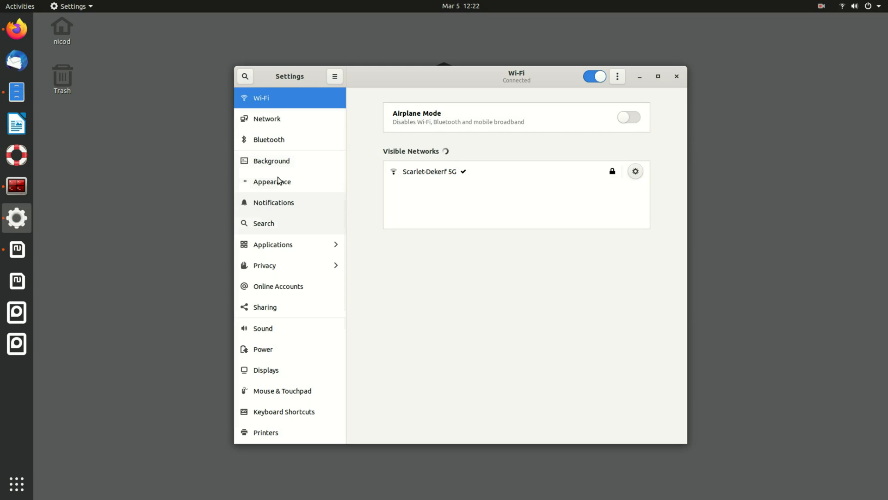
{"action": "mouse_move", "coordinate": [485, 186]}
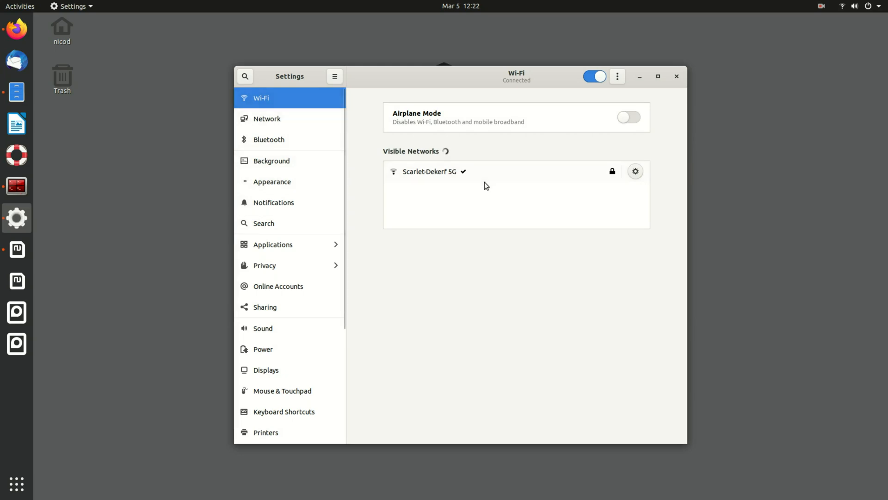
{"action": "left_click", "coordinate": [266, 118]}
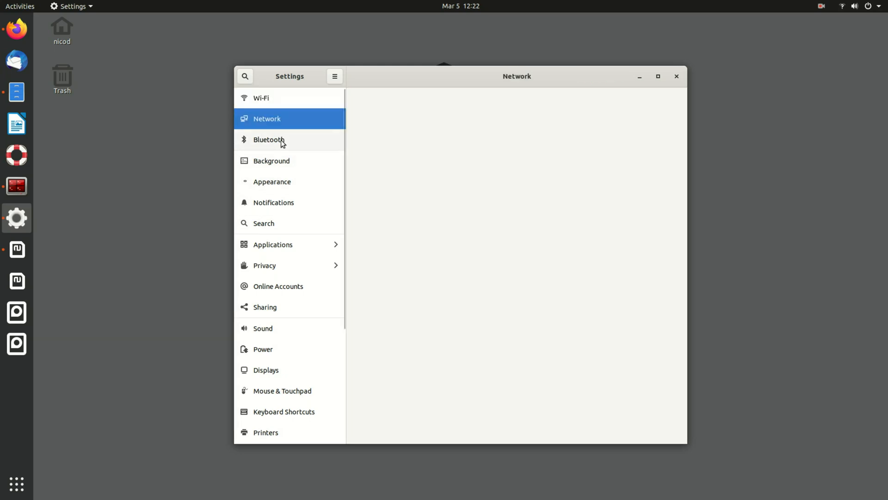
{"action": "left_click", "coordinate": [266, 118]}
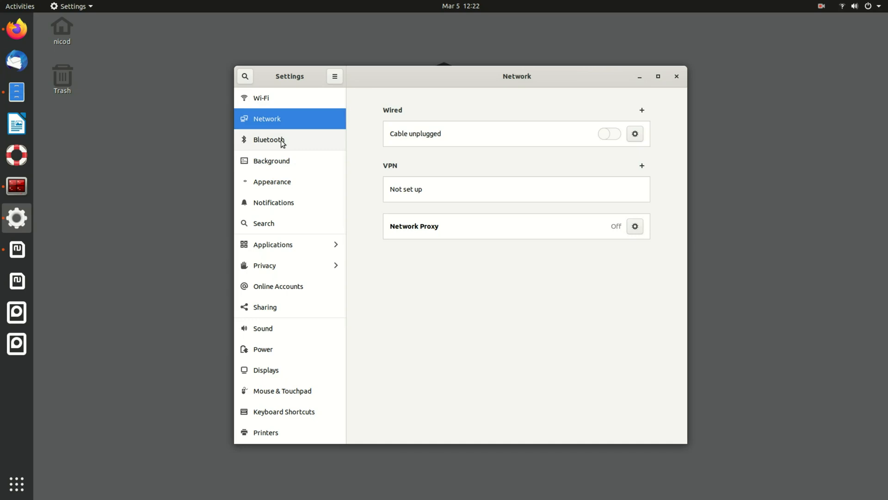
{"action": "left_click", "coordinate": [268, 140]}
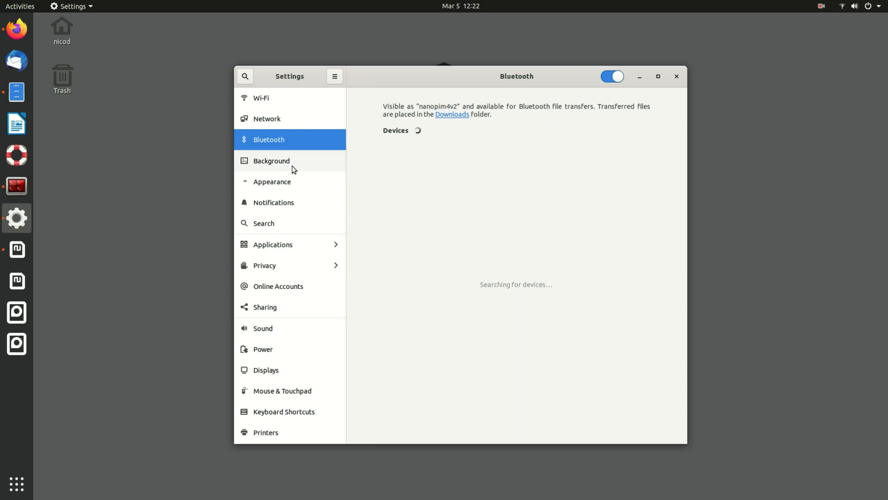
{"action": "left_click", "coordinate": [271, 160]}
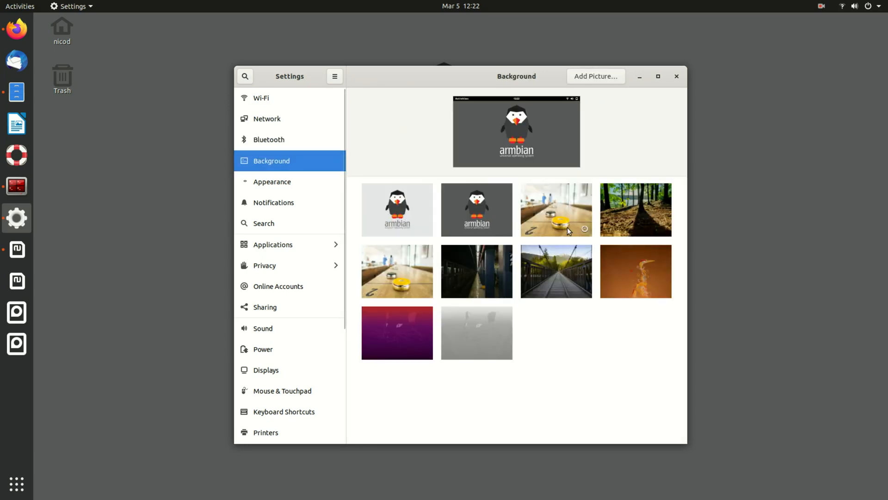
{"action": "left_click", "coordinate": [556, 209]}
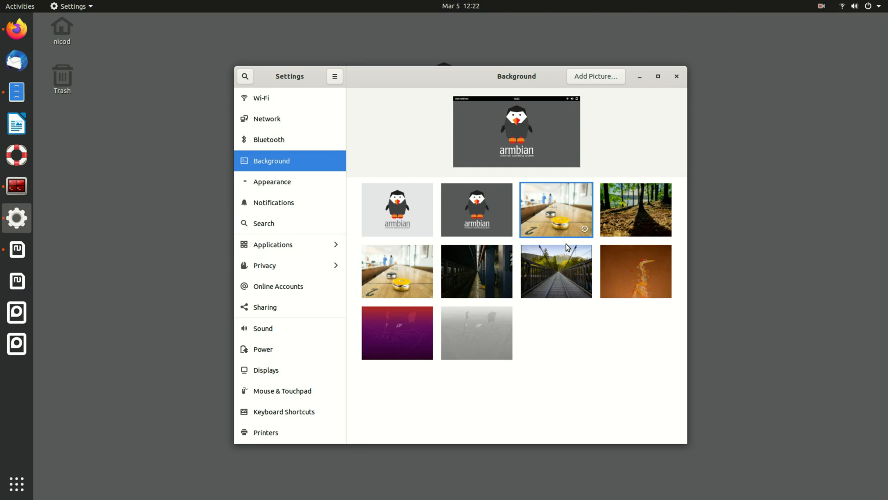
{"action": "mouse_move", "coordinate": [429, 259]}
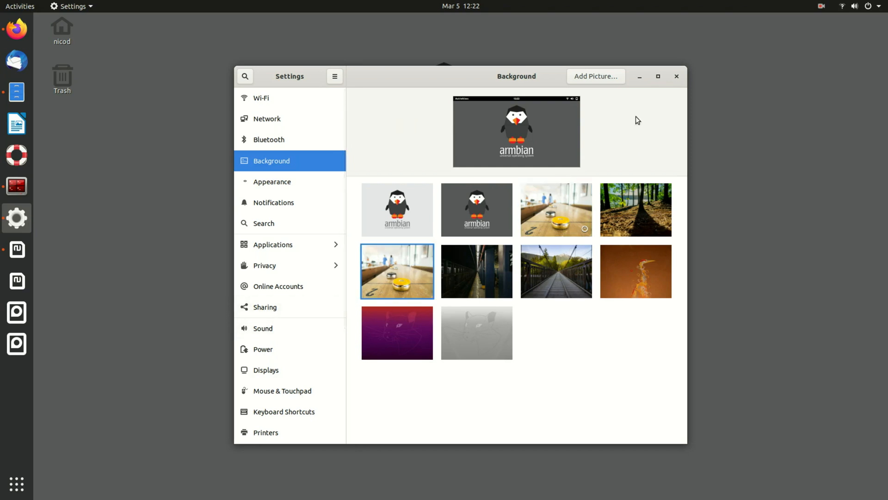
{"action": "mouse_move", "coordinate": [362, 192]}
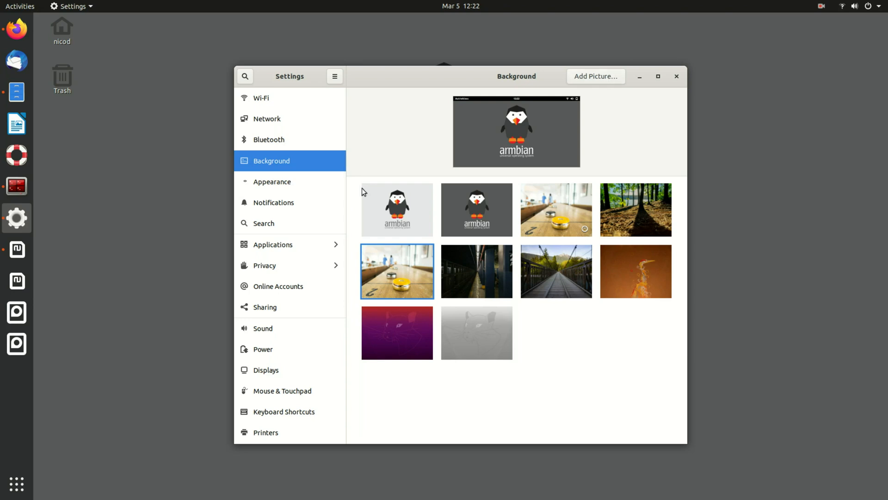
{"action": "left_click", "coordinate": [272, 181]}
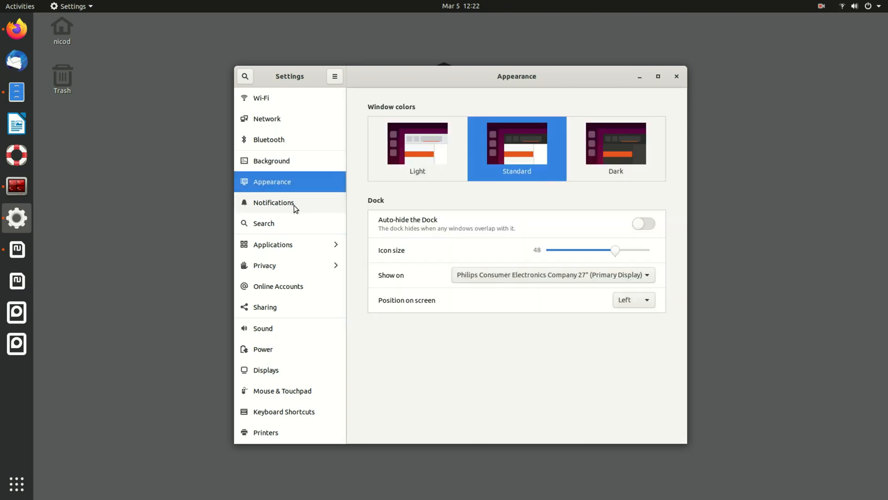
Step: Review Notifications, Applications and Sharing, then set Sound output to Analog Output - Built-in Audio
{"action": "left_click", "coordinate": [274, 202]}
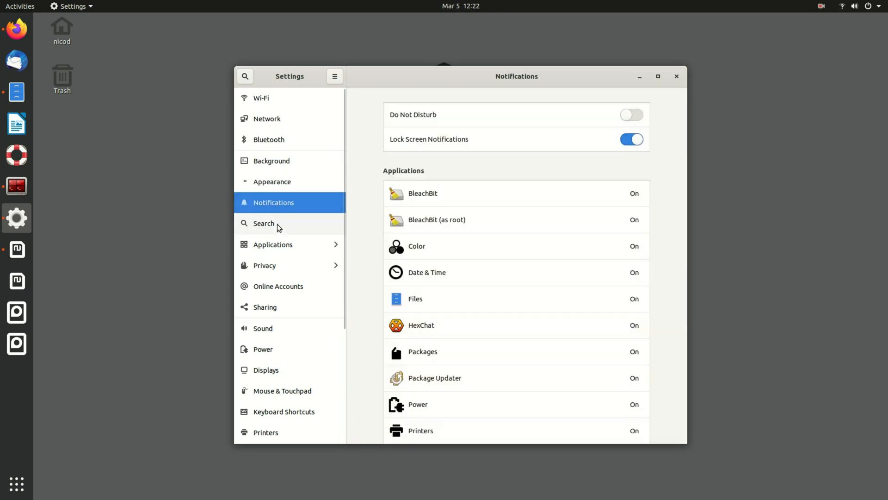
{"action": "left_click", "coordinate": [263, 223]}
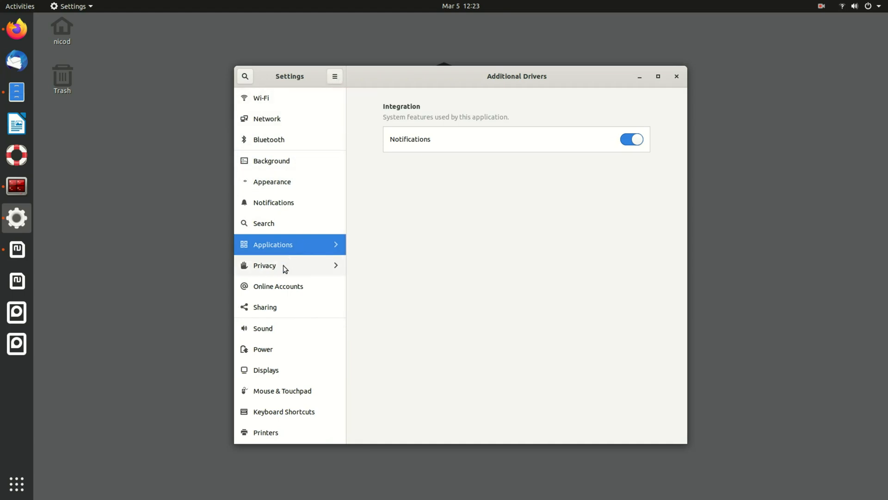
{"action": "left_click", "coordinate": [260, 97]}
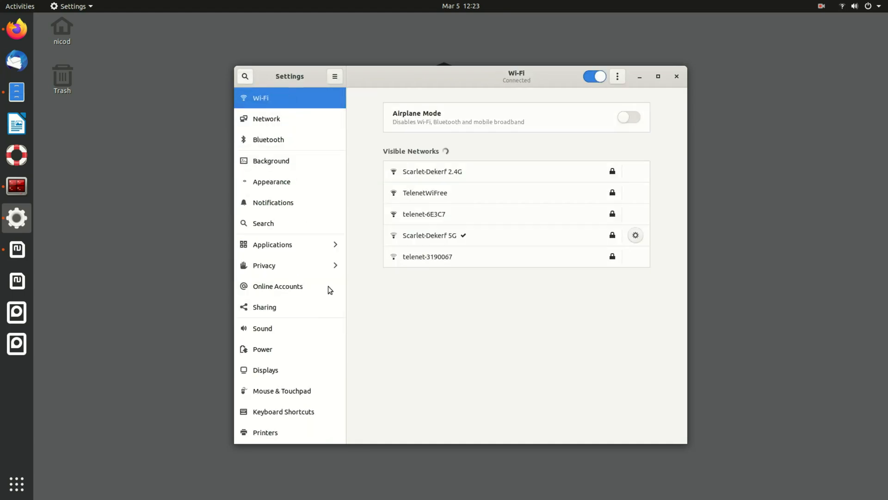
{"action": "left_click", "coordinate": [265, 306]}
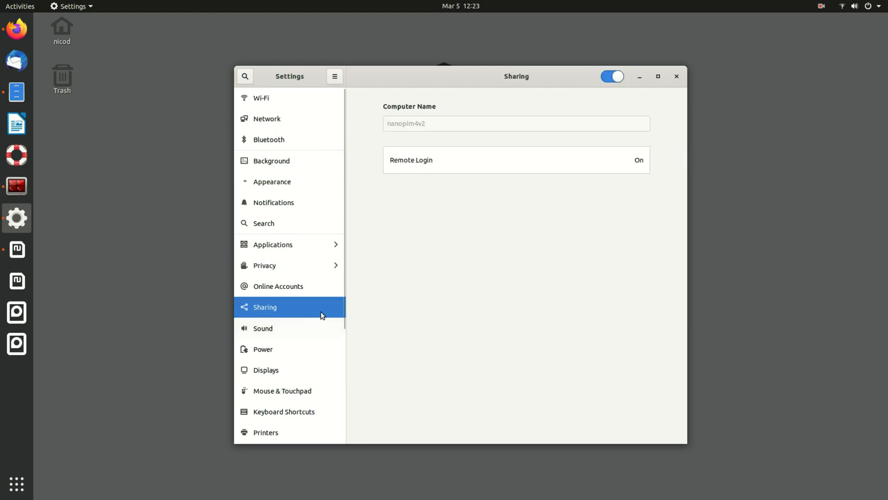
{"action": "left_click", "coordinate": [262, 328]}
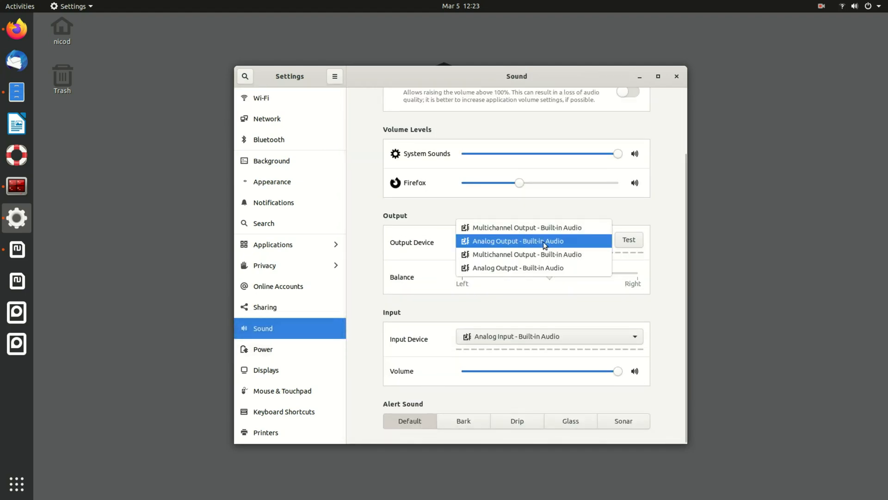
{"action": "left_click", "coordinate": [516, 241]}
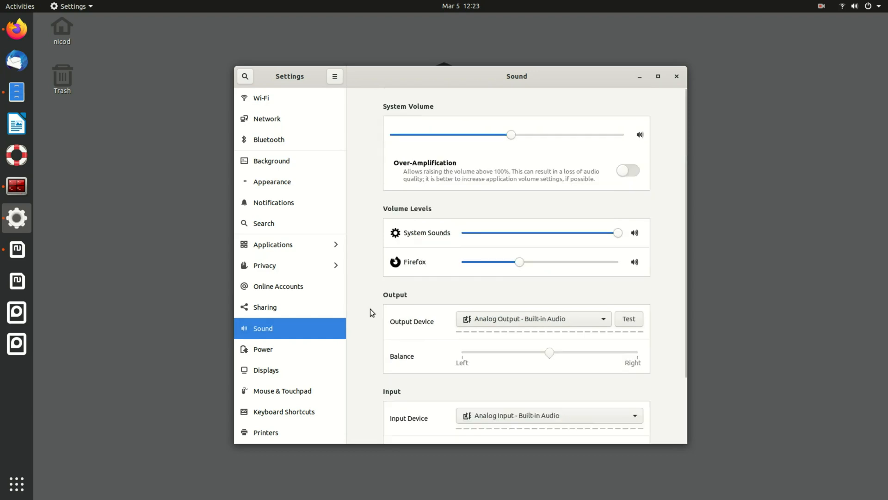
Step: Keep the 5-minute blank screen delay in Power and Landscape orientation in Displays
{"action": "left_click", "coordinate": [263, 349]}
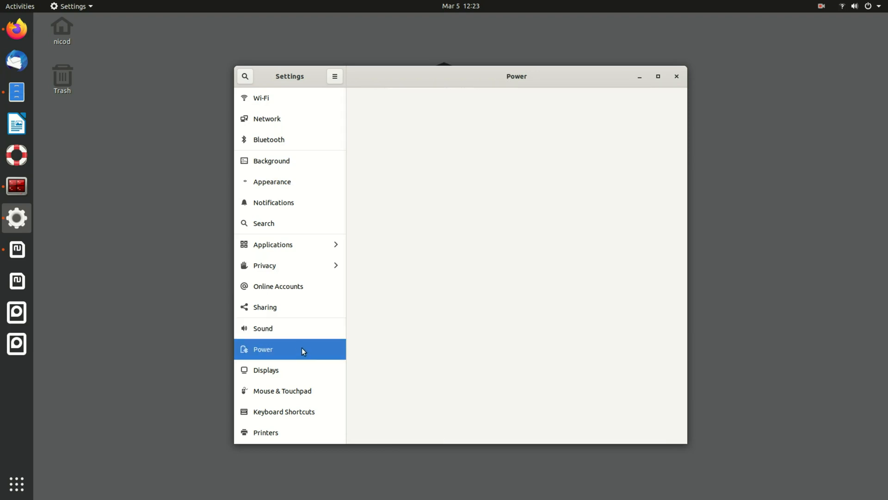
{"action": "left_click", "coordinate": [262, 349]}
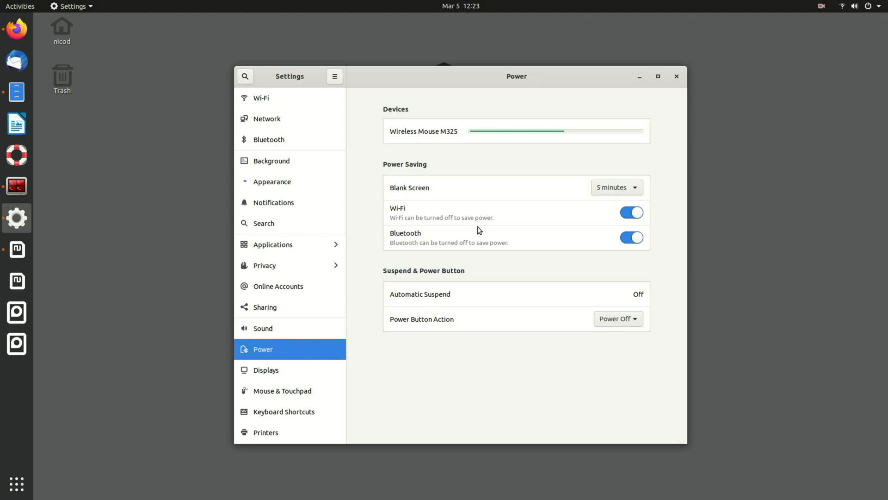
{"action": "left_click", "coordinate": [616, 187]}
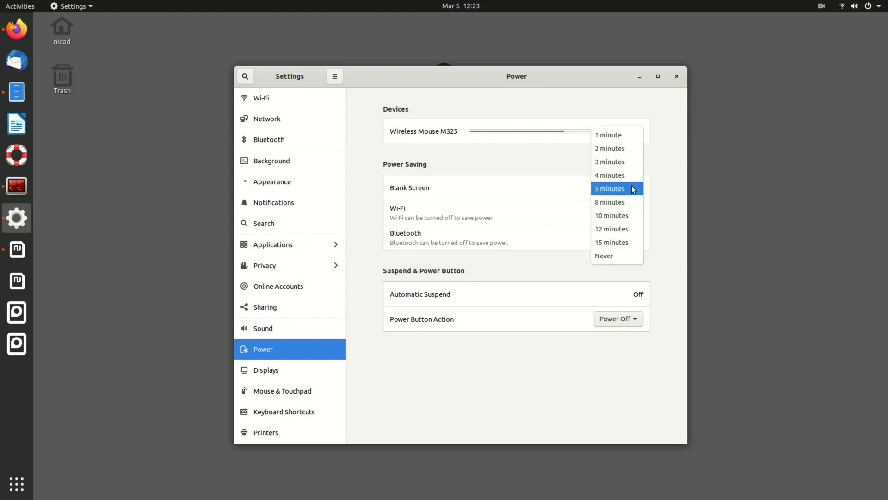
{"action": "left_click", "coordinate": [610, 189]}
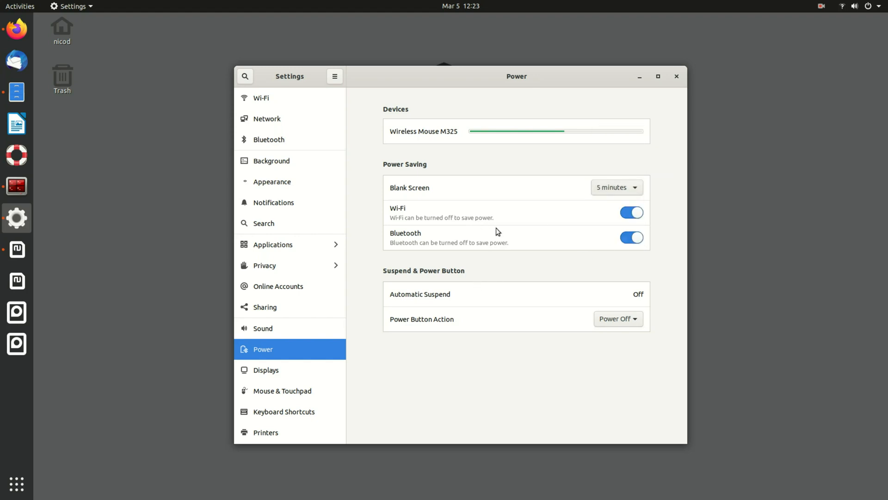
{"action": "mouse_move", "coordinate": [438, 137]}
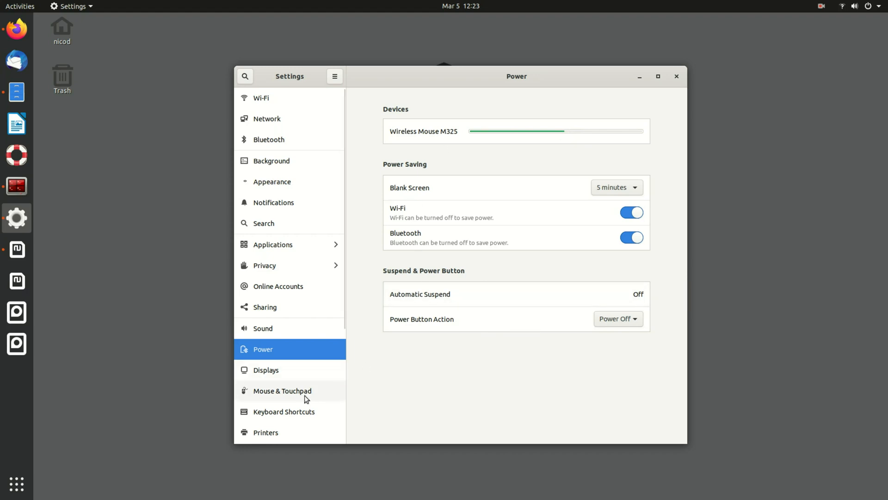
{"action": "left_click", "coordinate": [266, 370]}
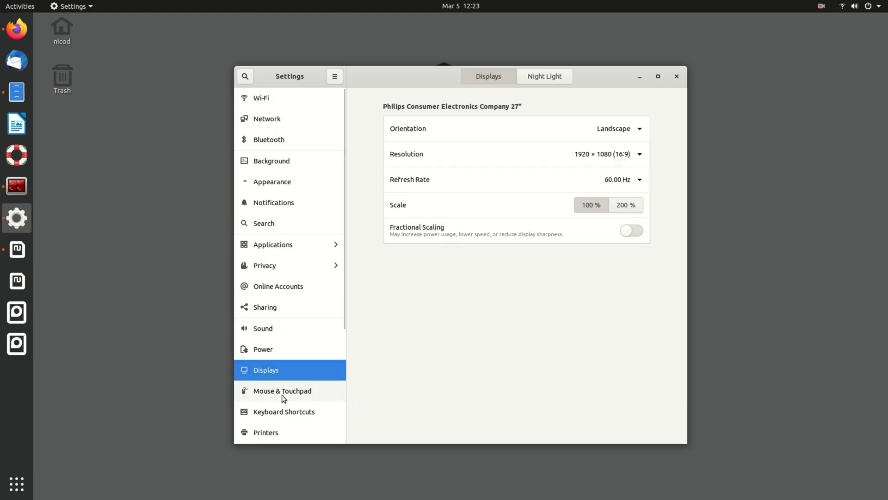
{"action": "left_click", "coordinate": [619, 127]}
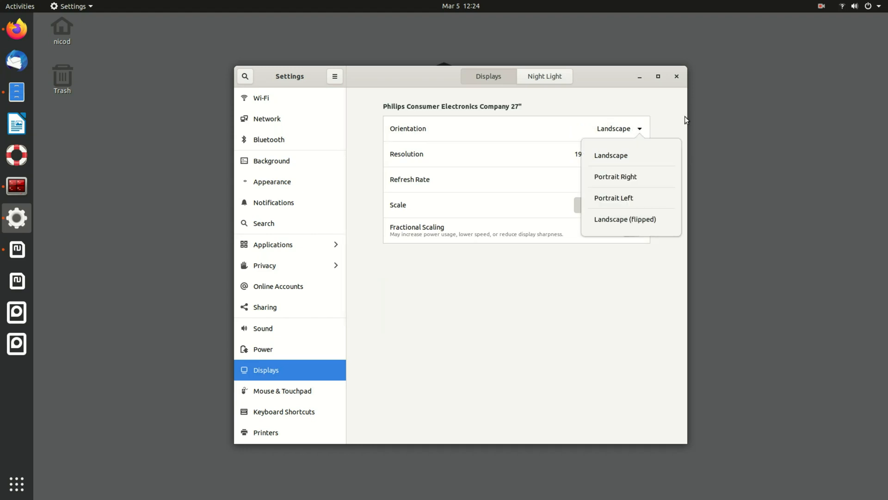
{"action": "left_click", "coordinate": [610, 155]}
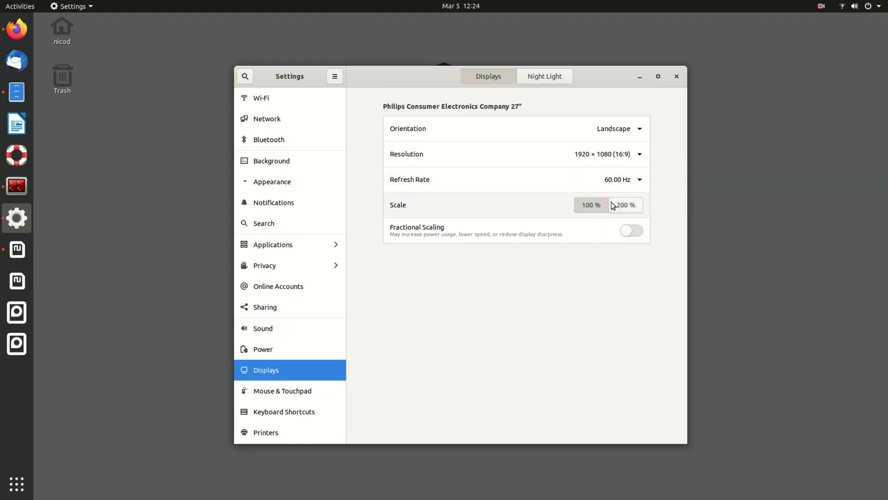
Step: Apply 200% display scaling and keep it, then return to 100% and keep that
{"action": "left_click", "coordinate": [626, 205]}
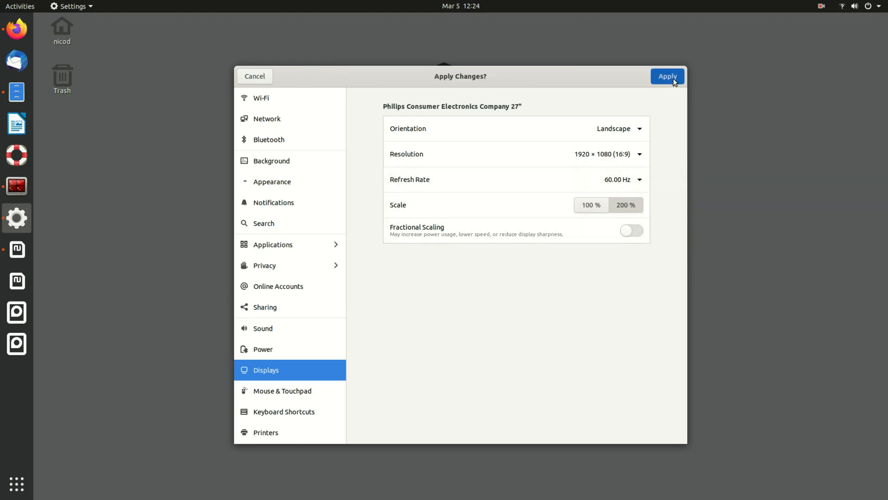
{"action": "left_click", "coordinate": [667, 76]}
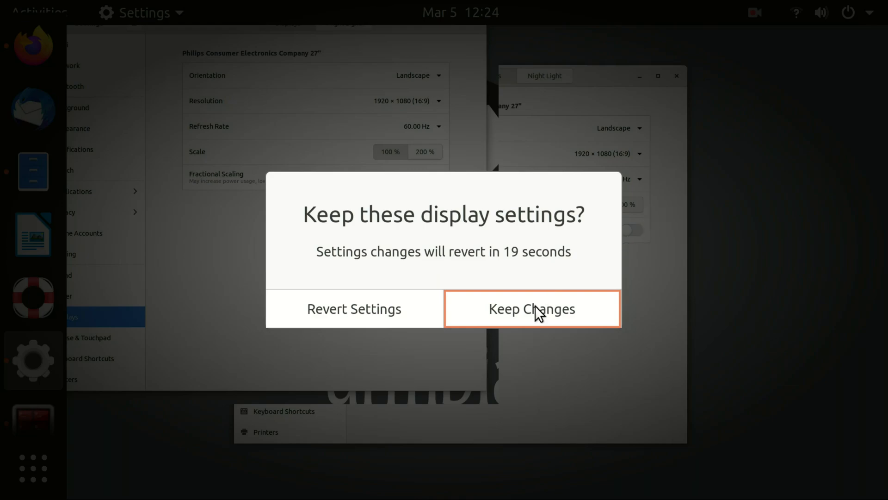
{"action": "left_click", "coordinate": [531, 309]}
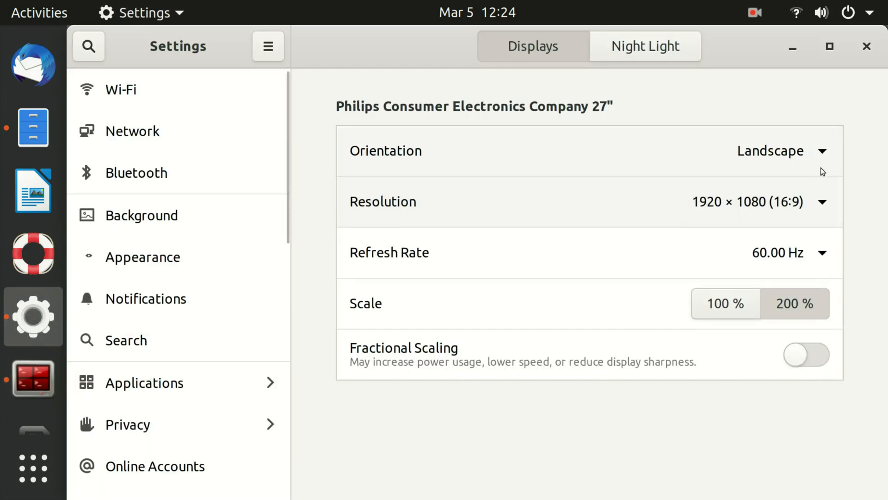
{"action": "left_click", "coordinate": [726, 303]}
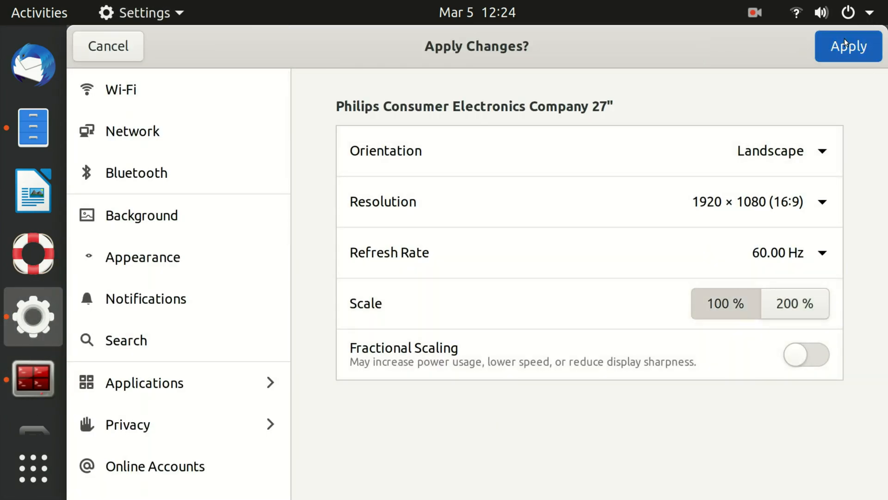
{"action": "left_click", "coordinate": [848, 47]}
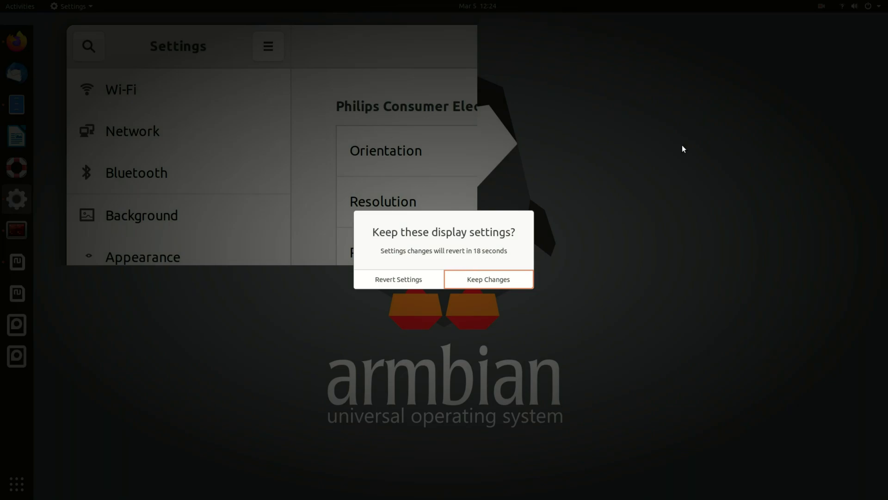
{"action": "left_click", "coordinate": [487, 279]}
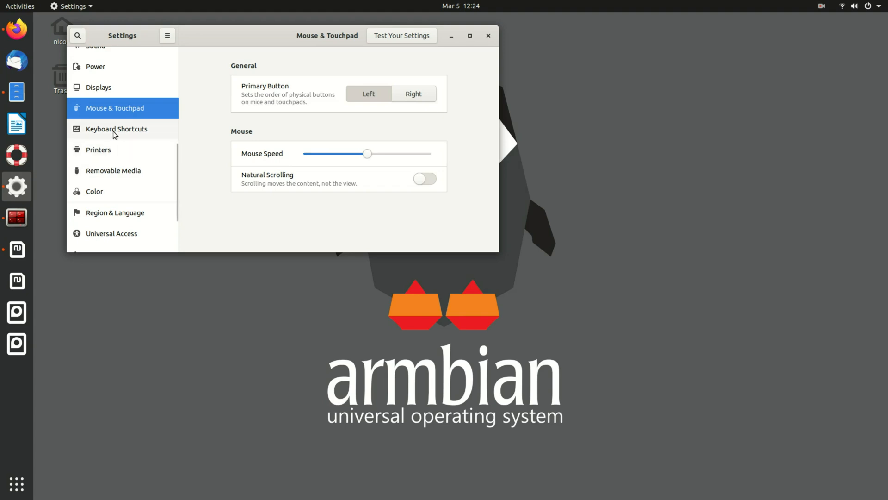
Step: Look through Keyboard Shortcuts, Printers, Removable Media, Color, Region & Language and Universal Access
{"action": "left_click", "coordinate": [116, 129]}
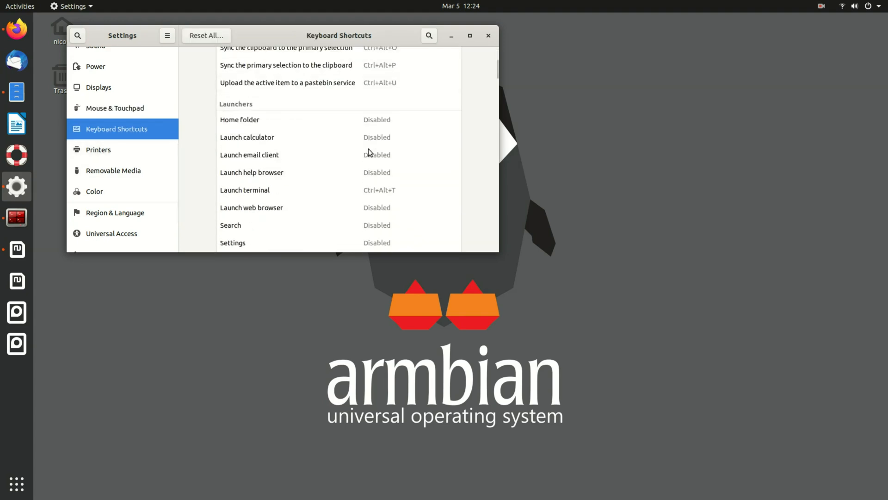
{"action": "scroll", "scroll_direction": "down", "scroll_amount": 3}
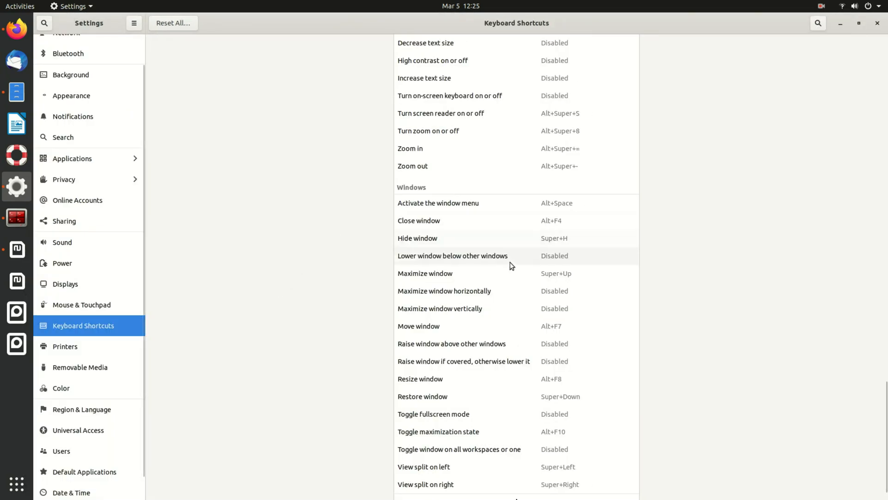
{"action": "left_click", "coordinate": [65, 346]}
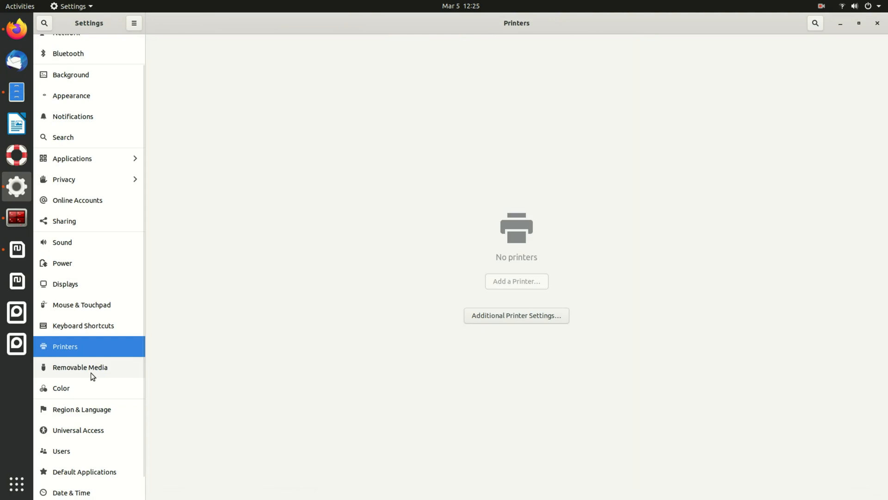
{"action": "left_click", "coordinate": [80, 367]}
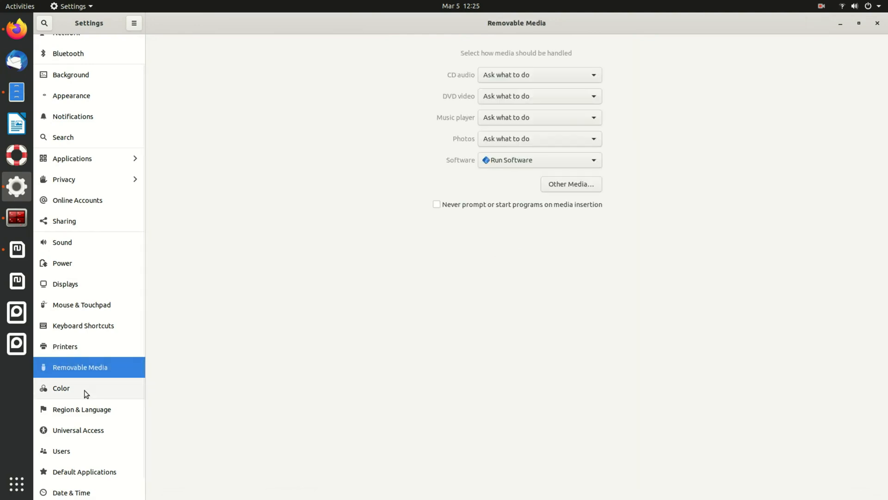
{"action": "left_click", "coordinate": [61, 387]}
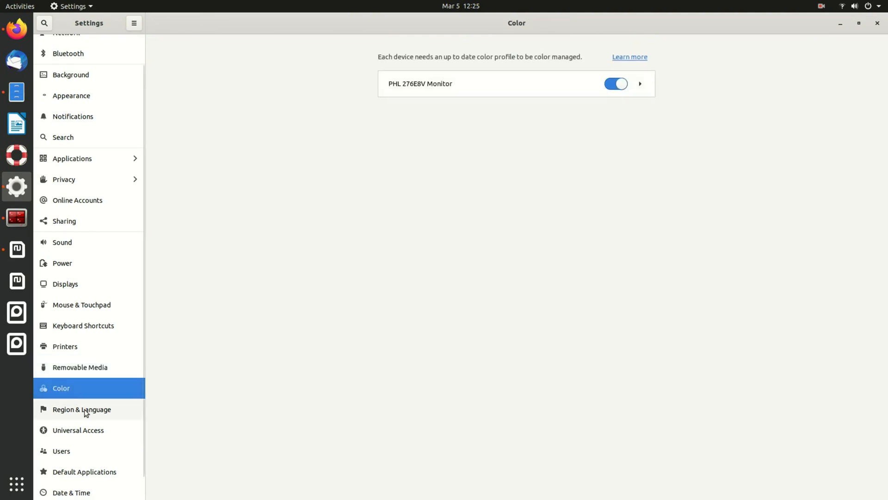
{"action": "left_click", "coordinate": [81, 409]}
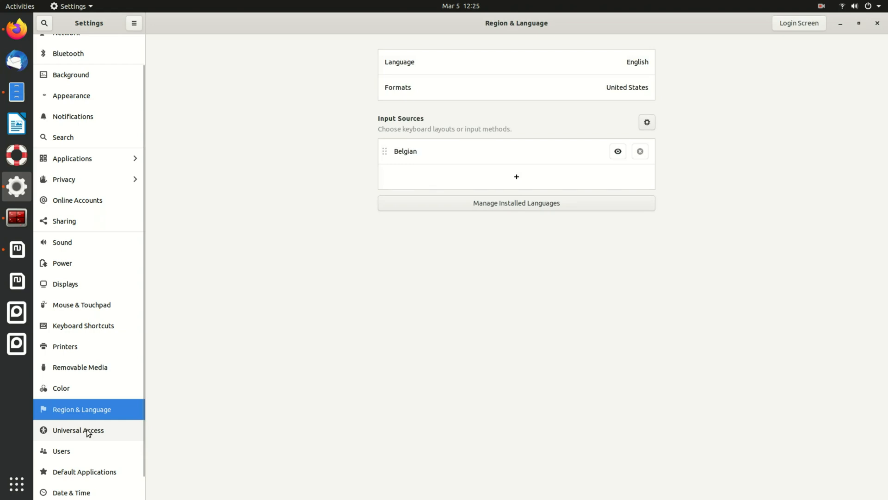
{"action": "left_click", "coordinate": [78, 430]}
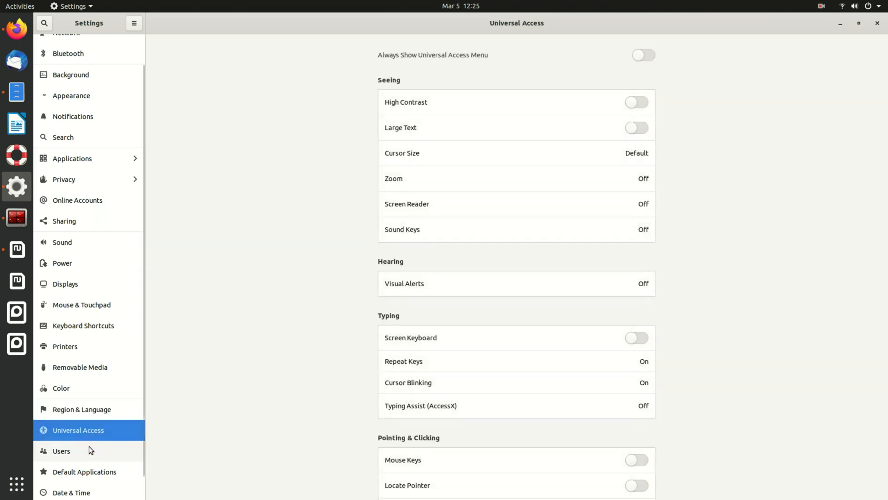
{"action": "mouse_move", "coordinate": [550, 137]}
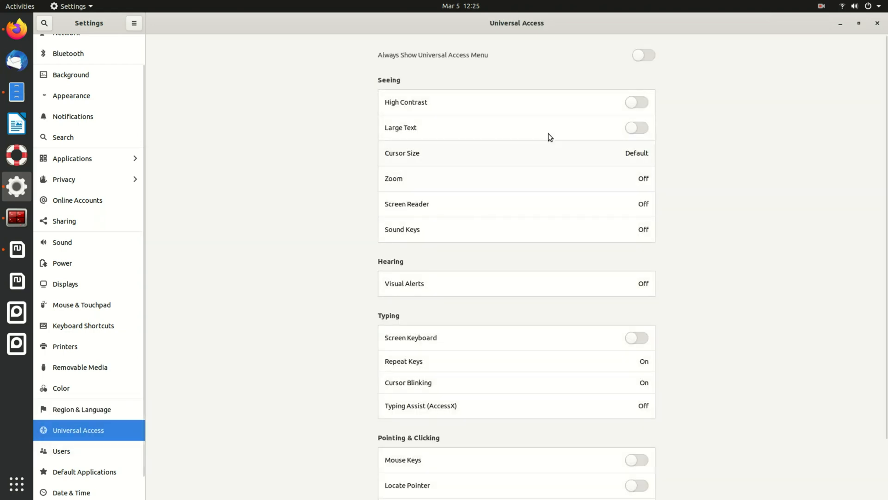
{"action": "scroll", "scroll_direction": "down", "scroll_amount": 3}
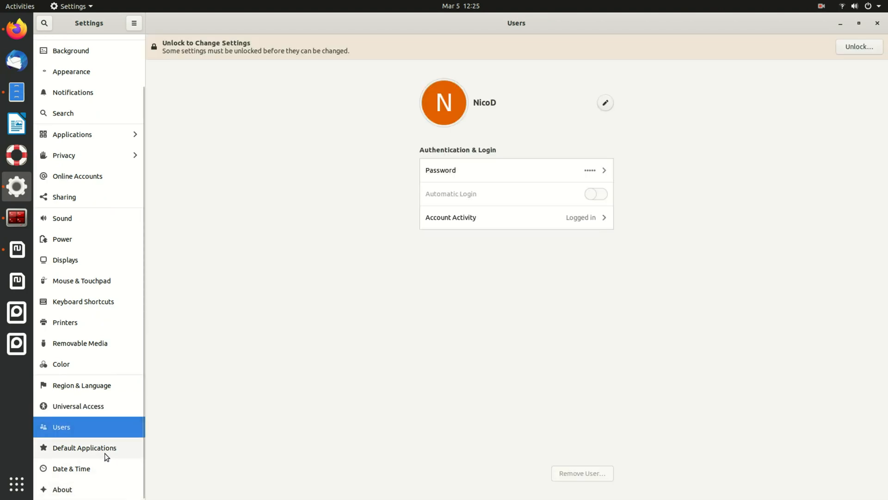
Step: View Default Applications, Date & Time and About, cancel renaming nanopim4v2, and close Settings
{"action": "left_click", "coordinate": [84, 447]}
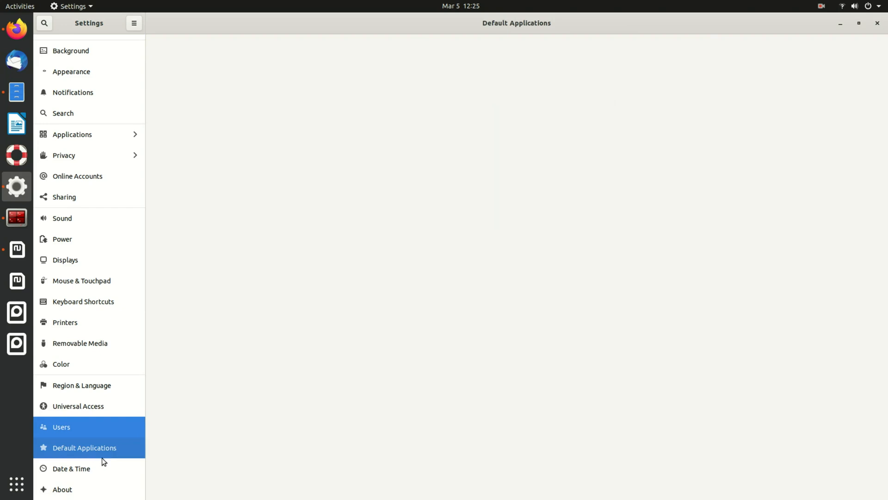
{"action": "left_click", "coordinate": [72, 469]}
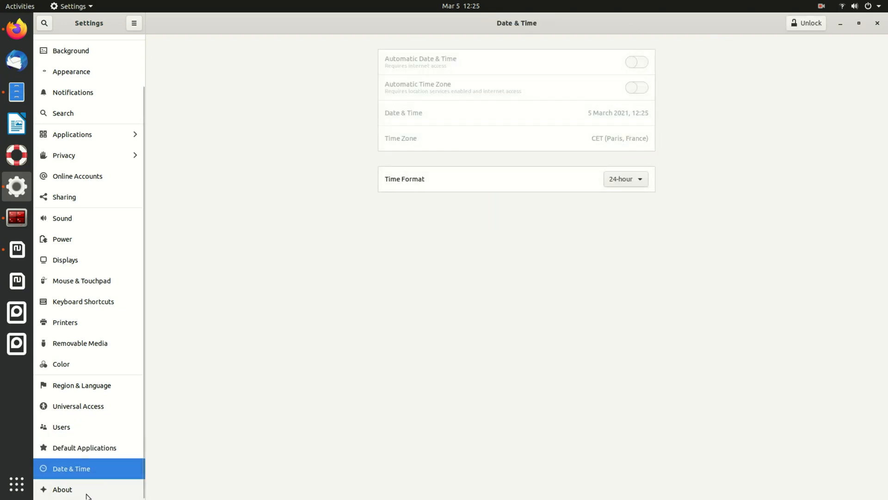
{"action": "left_click", "coordinate": [62, 488]}
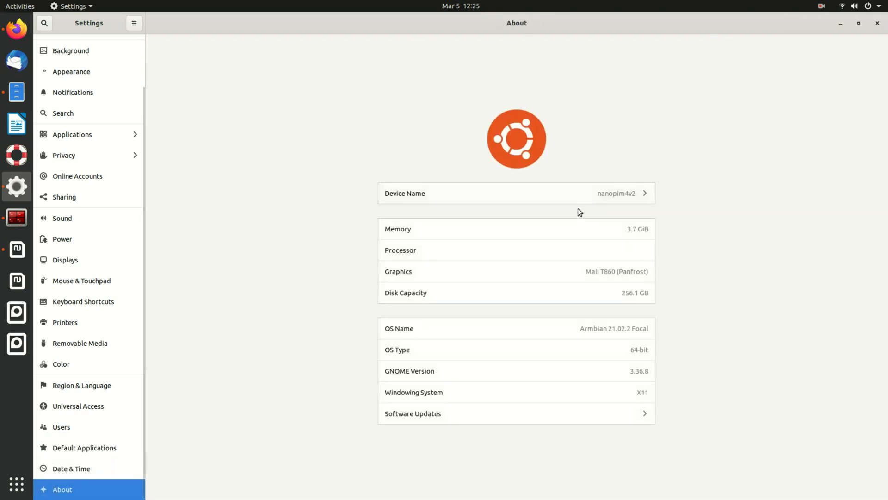
{"action": "left_click", "coordinate": [517, 193]}
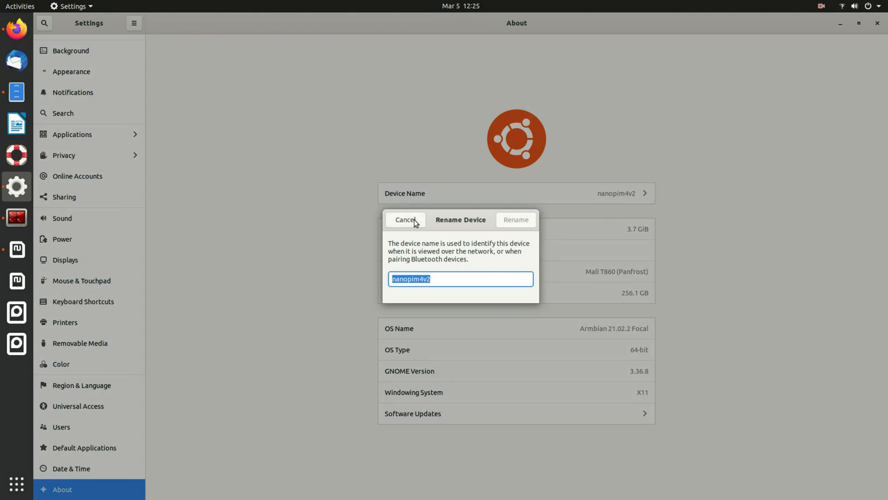
{"action": "left_click", "coordinate": [406, 220]}
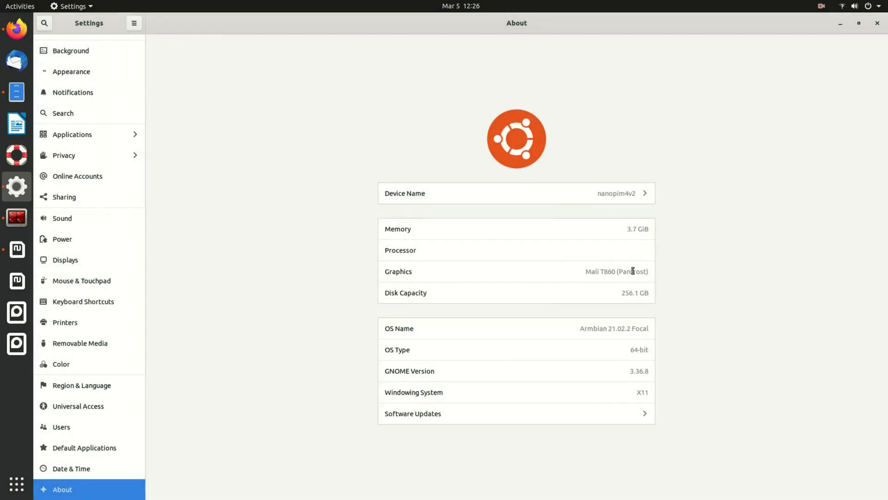
{"action": "double_click", "coordinate": [632, 271]}
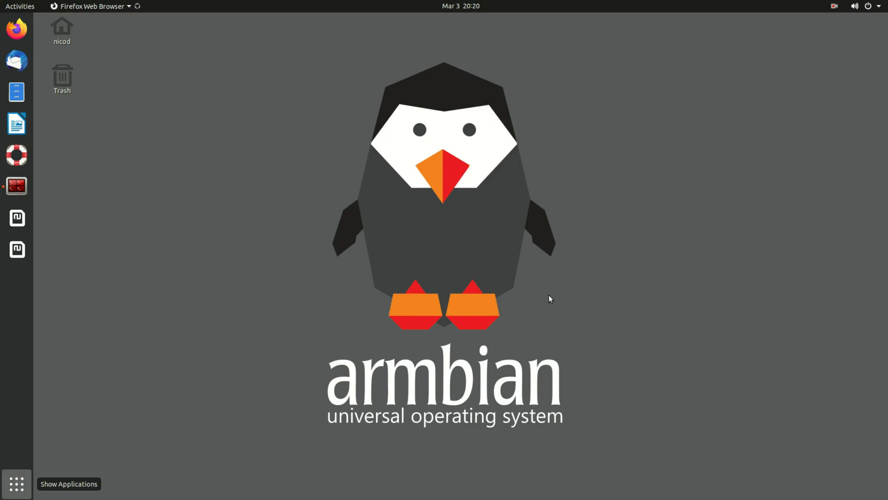
Step: Show the full grid of installed applications from the dock
{"action": "left_click", "coordinate": [16, 483]}
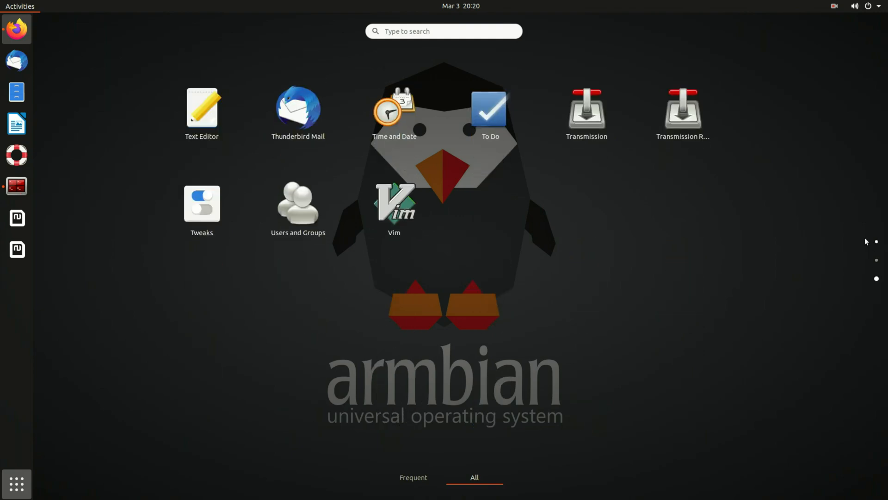
{"action": "mouse_move", "coordinate": [878, 249]}
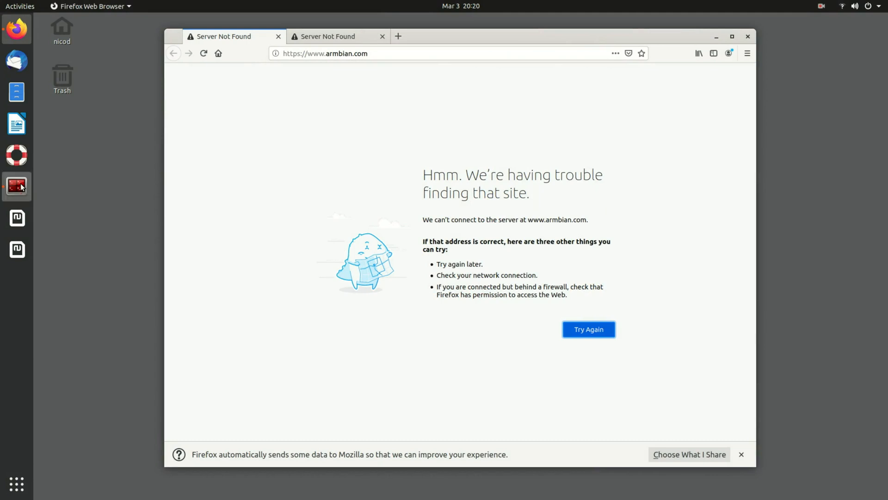
Step: Start a new Terminal window from the dock and enter sudo in it
{"action": "right_click", "coordinate": [17, 186]}
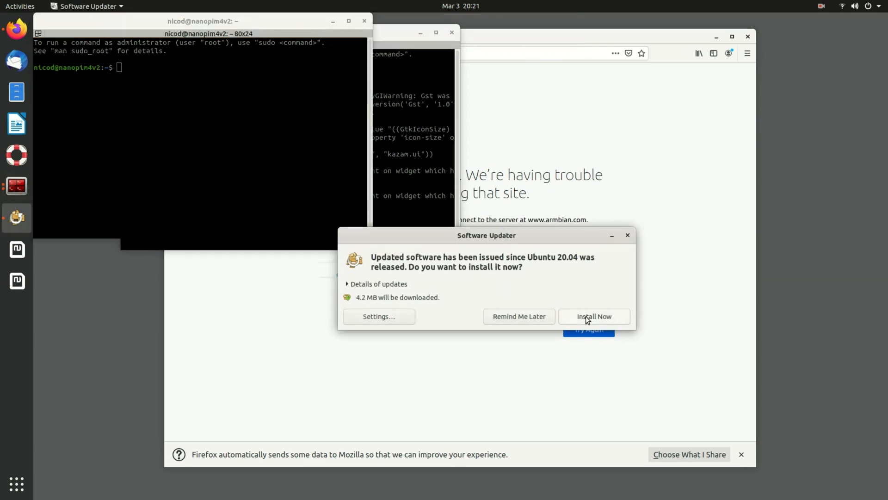
{"action": "mouse_move", "coordinate": [616, 333]}
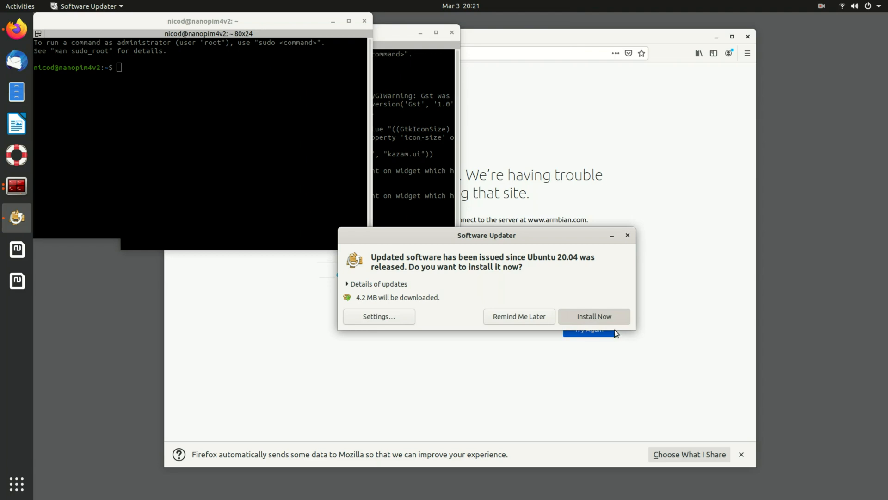
{"action": "mouse_move", "coordinate": [327, 58]}
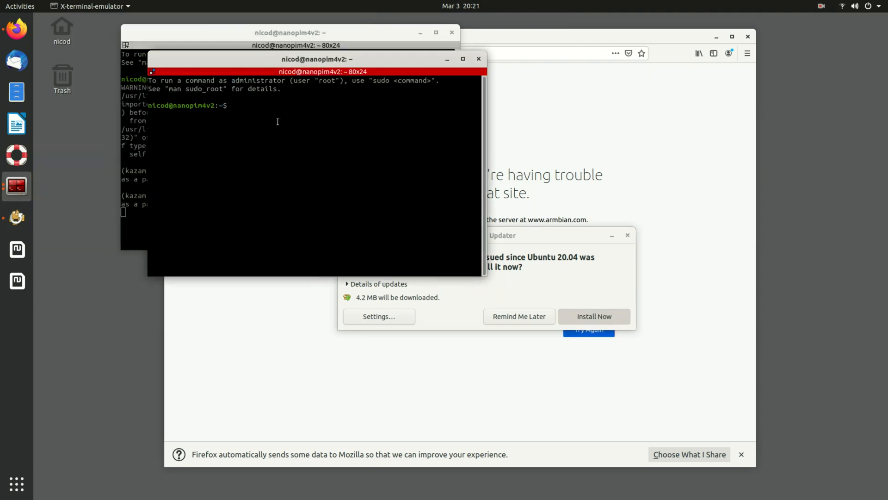
{"action": "type", "text": "sudo apt in"}
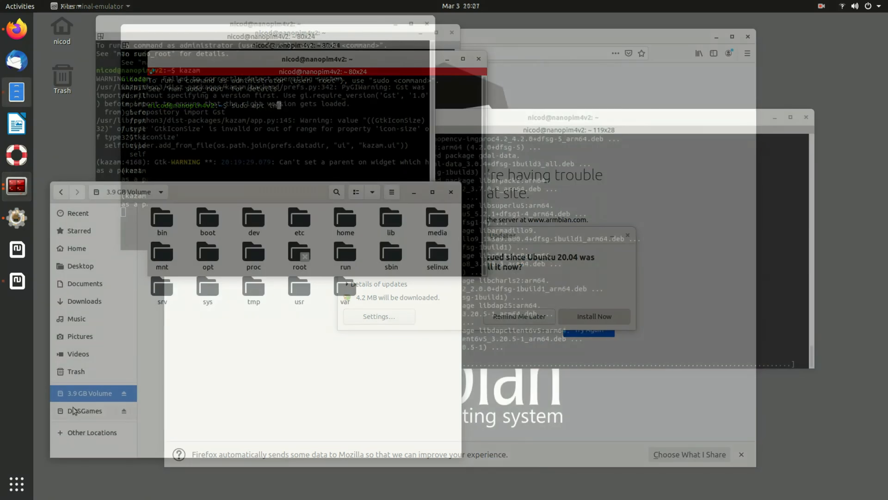
Step: Select the DOSGames volume and show its properties (24.3 GB used of 26.7 GB)
{"action": "left_click", "coordinate": [85, 410]}
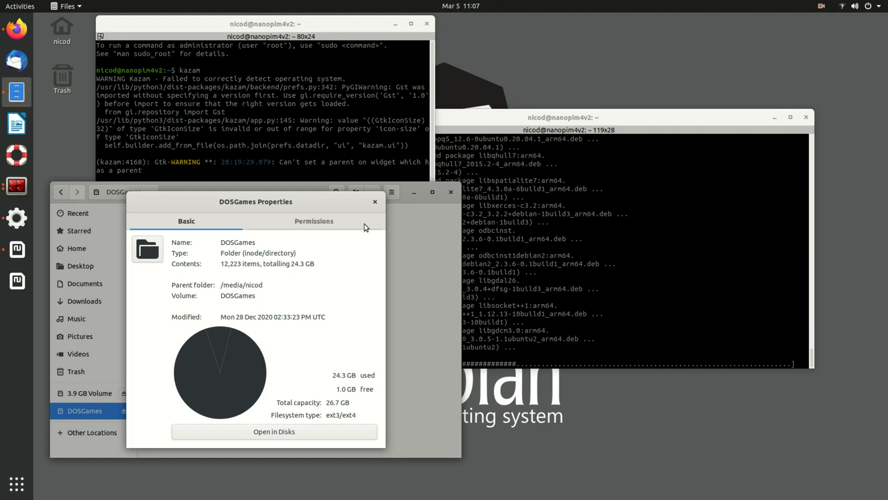
{"action": "left_click", "coordinate": [375, 200]}
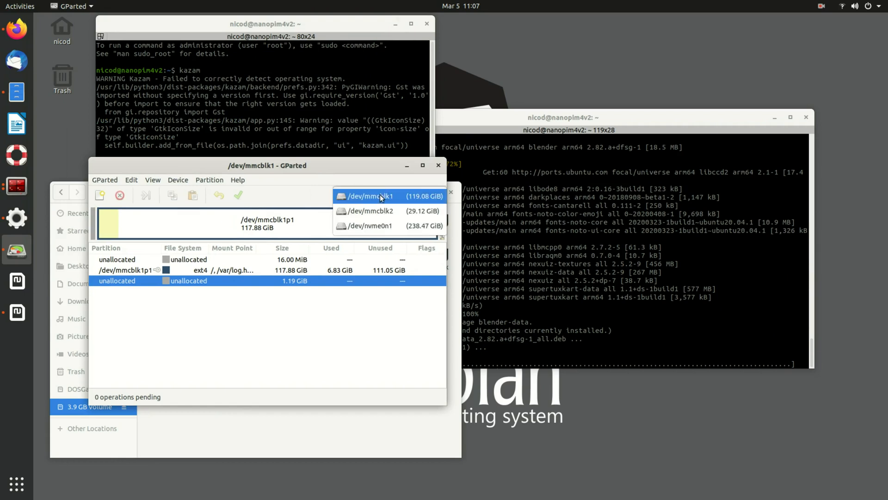
Step: Select the 119.08 GiB /dev/mmcblk1 disk to view its partition layout
{"action": "left_click", "coordinate": [369, 225]}
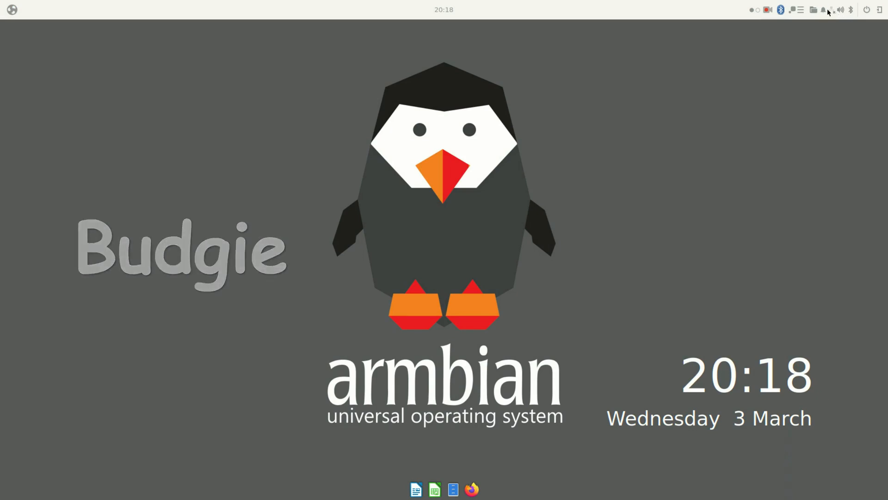
Step: Connect to the 5G wireless network from the panel's network menu and close it
{"action": "left_click", "coordinate": [832, 10]}
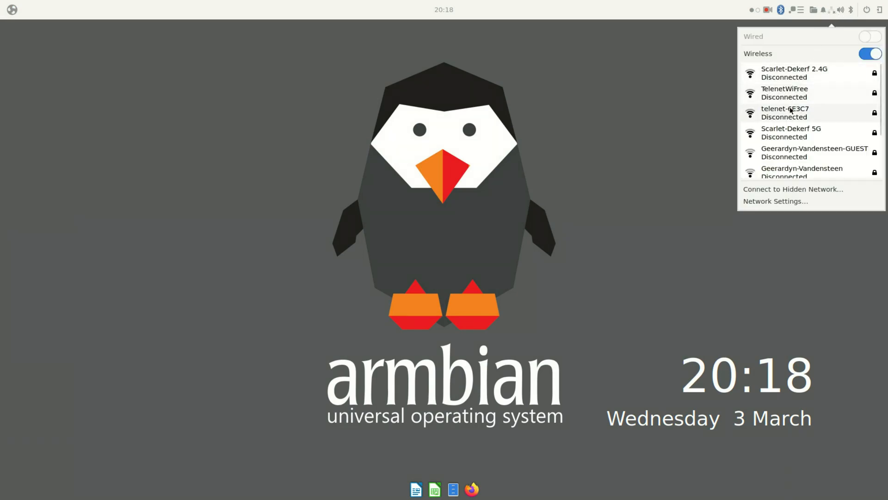
{"action": "left_click", "coordinate": [791, 132]}
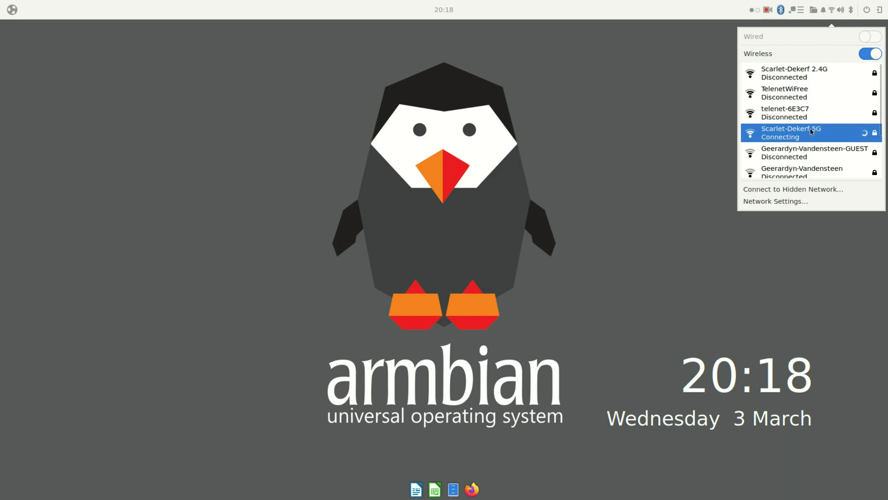
{"action": "left_click", "coordinate": [791, 132]}
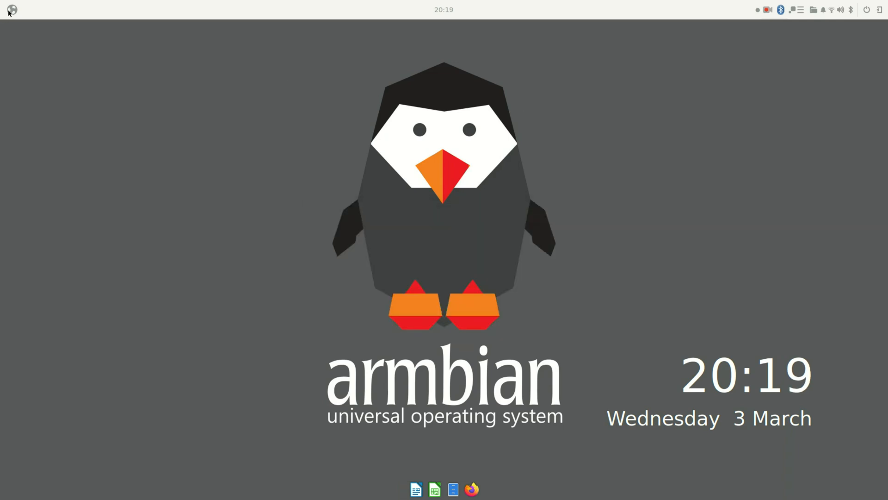
Step: Launch Settings from the Budgie menu, landing on the Wi-Fi page with 5G connected
{"action": "left_click", "coordinate": [11, 9]}
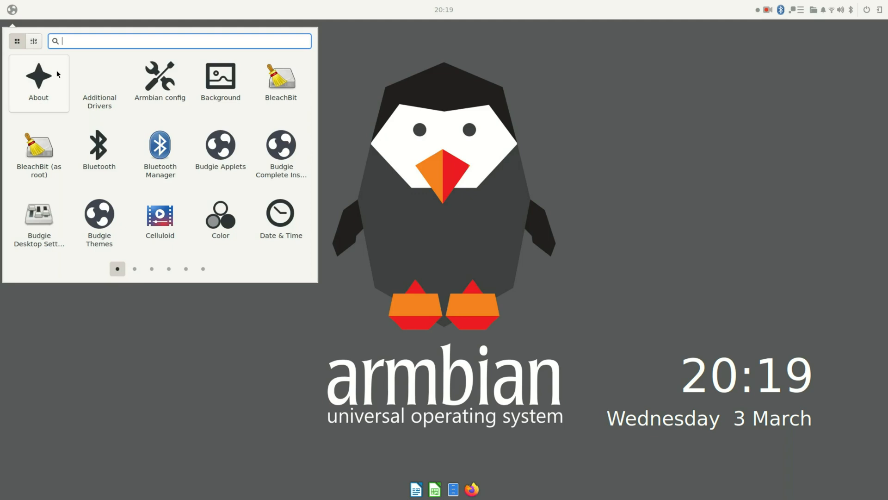
{"action": "left_click", "coordinate": [202, 268]}
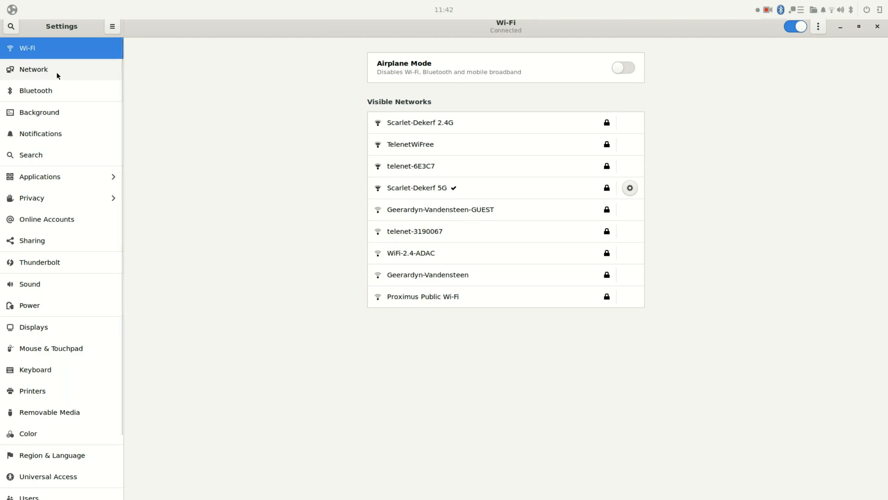
Step: Try the scooter, raindrops and book wallpapers, keep the forest photo, and start adding my own picture
{"action": "left_click", "coordinate": [39, 112]}
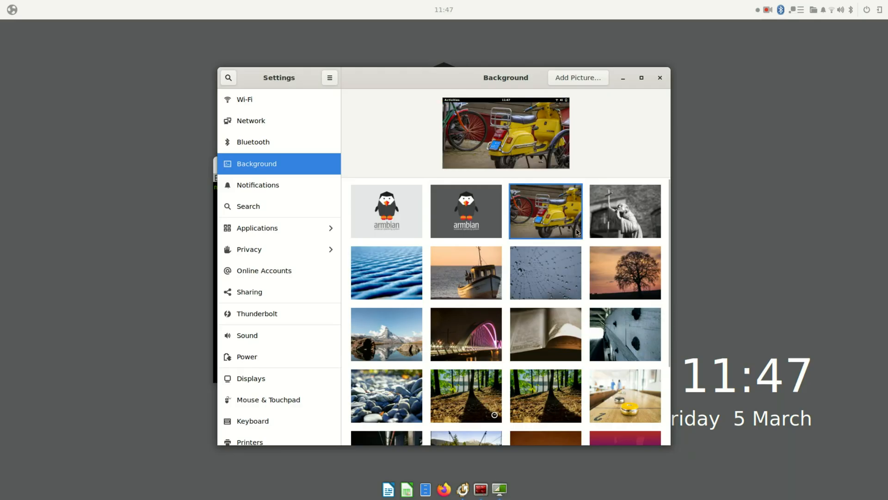
{"action": "left_click", "coordinate": [545, 272]}
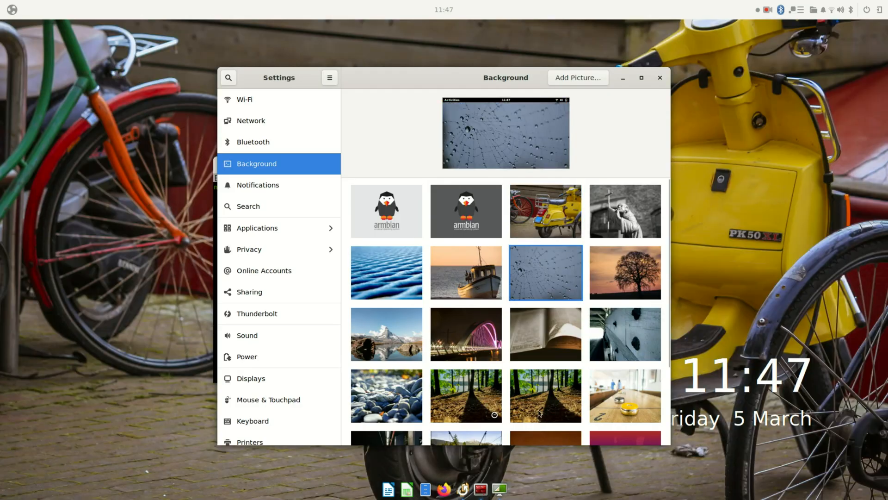
{"action": "left_click", "coordinate": [545, 334]}
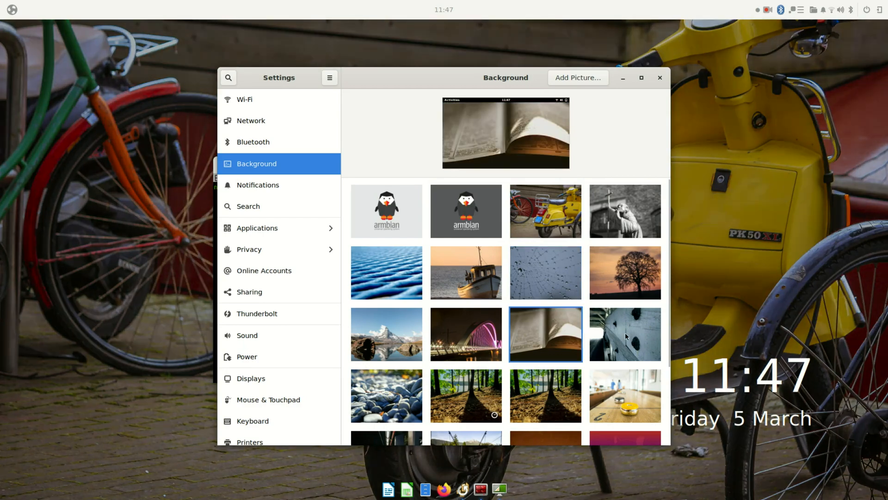
{"action": "left_click", "coordinate": [546, 395]}
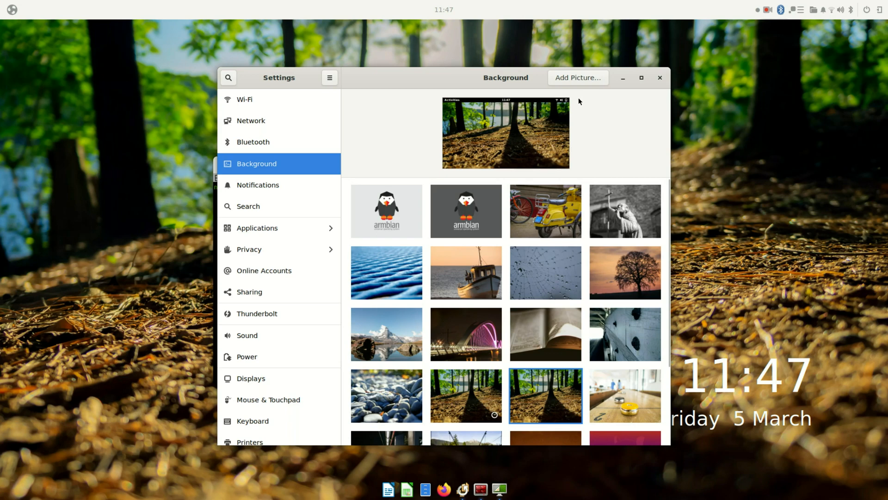
{"action": "left_click", "coordinate": [578, 77]}
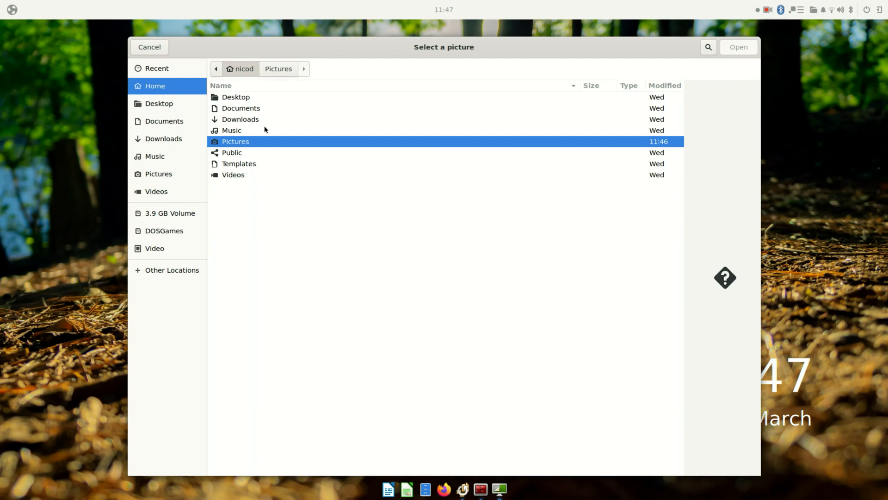
Step: Browse Pictures then abandon the custom picture, hide Settings with pebbles wallpaper, and show the Places menu
{"action": "double_click", "coordinate": [236, 140]}
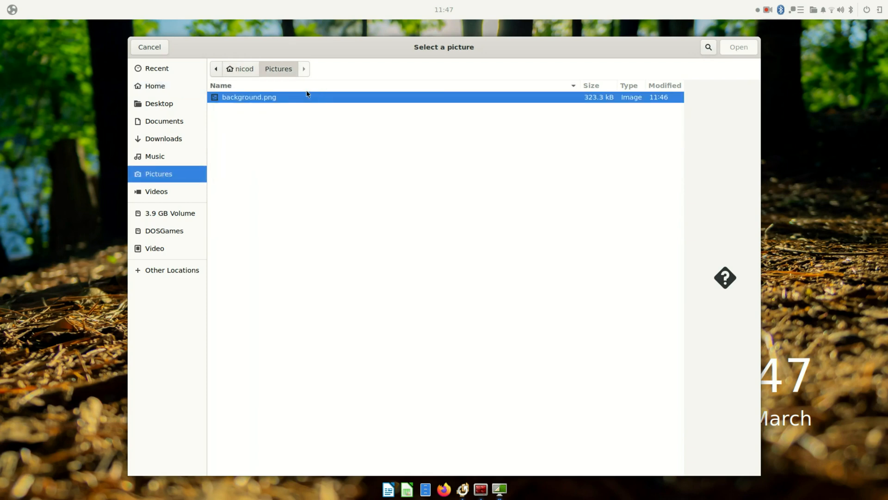
{"action": "left_click", "coordinate": [155, 85]}
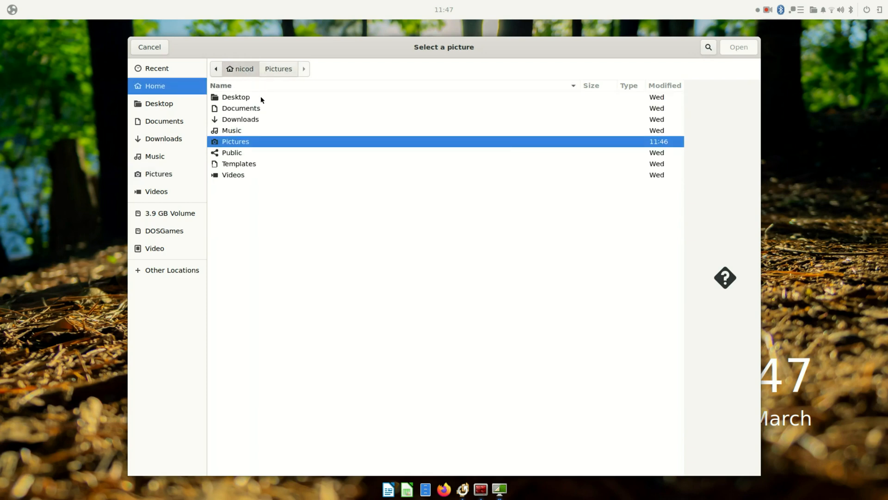
{"action": "mouse_move", "coordinate": [445, 100]}
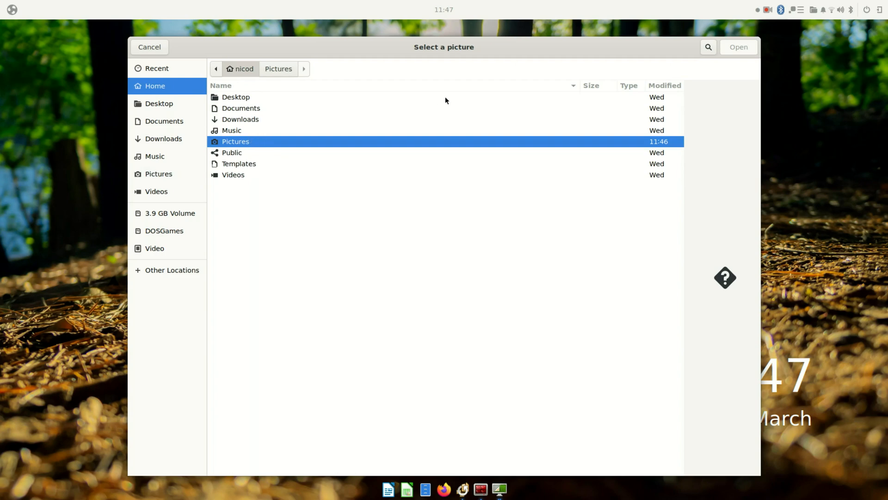
{"action": "mouse_move", "coordinate": [180, 114]}
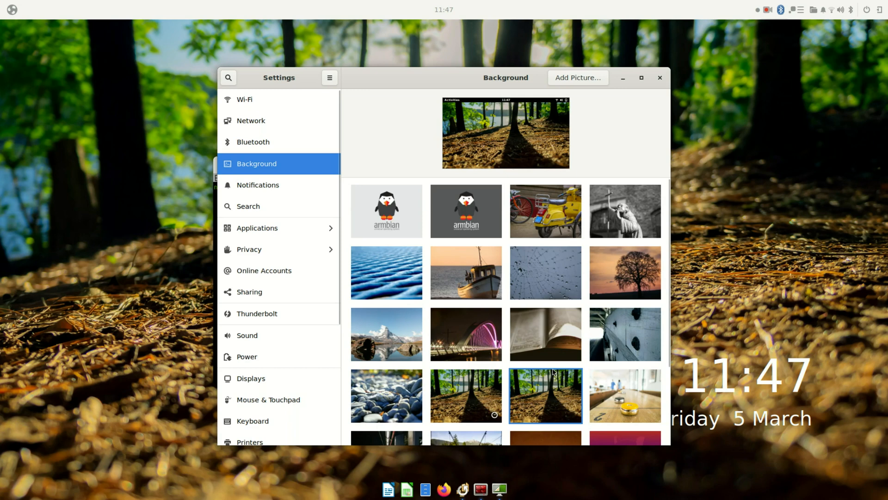
{"action": "scroll", "scroll_direction": "down", "scroll_amount": 3}
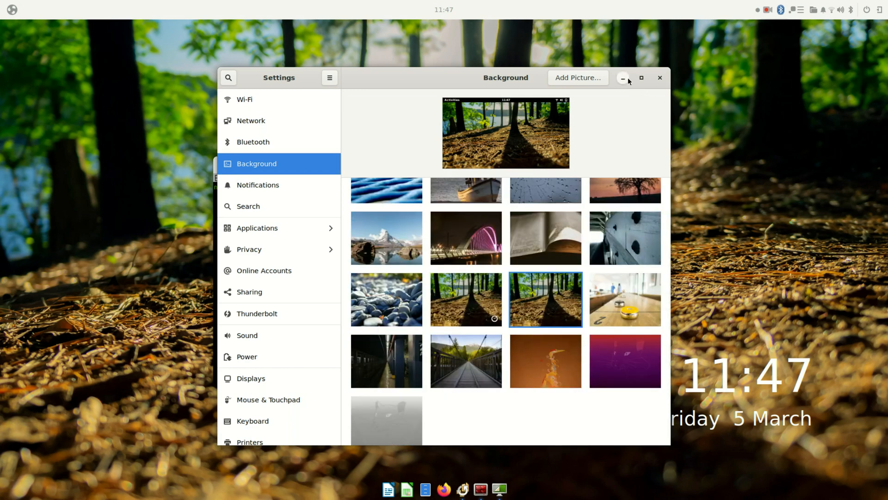
{"action": "left_click", "coordinate": [387, 299]}
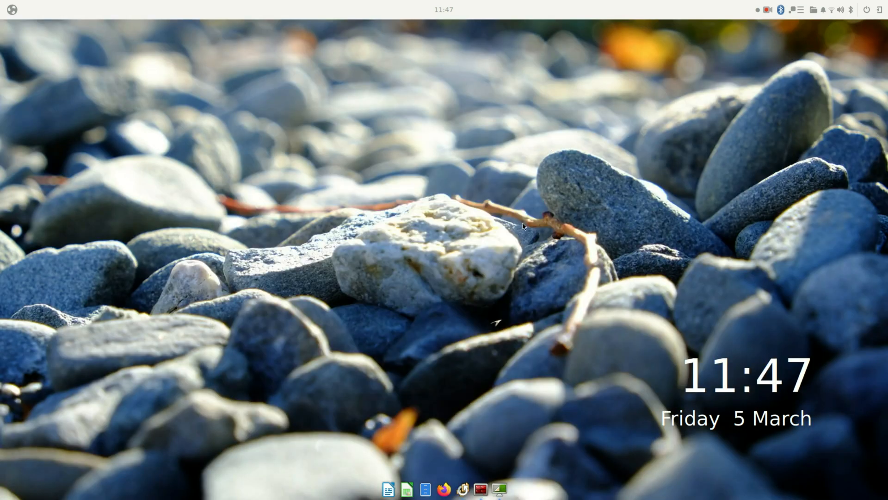
{"action": "mouse_move", "coordinate": [459, 471]}
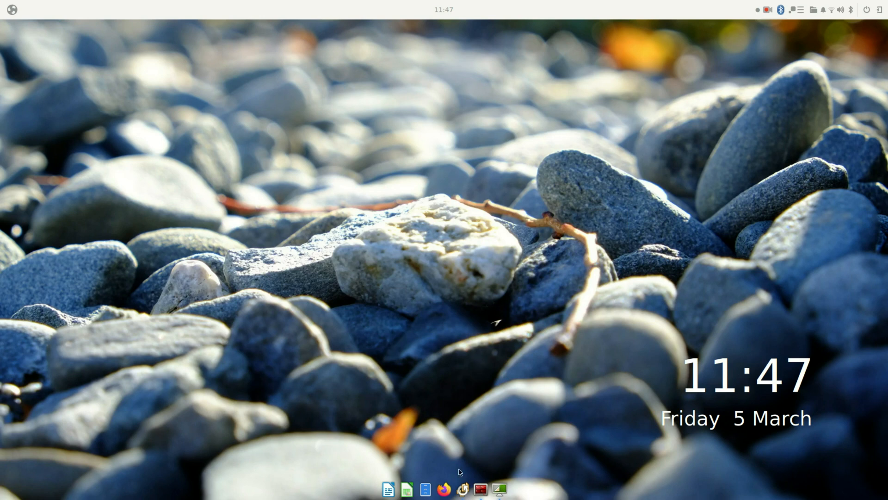
{"action": "mouse_move", "coordinate": [661, 407]}
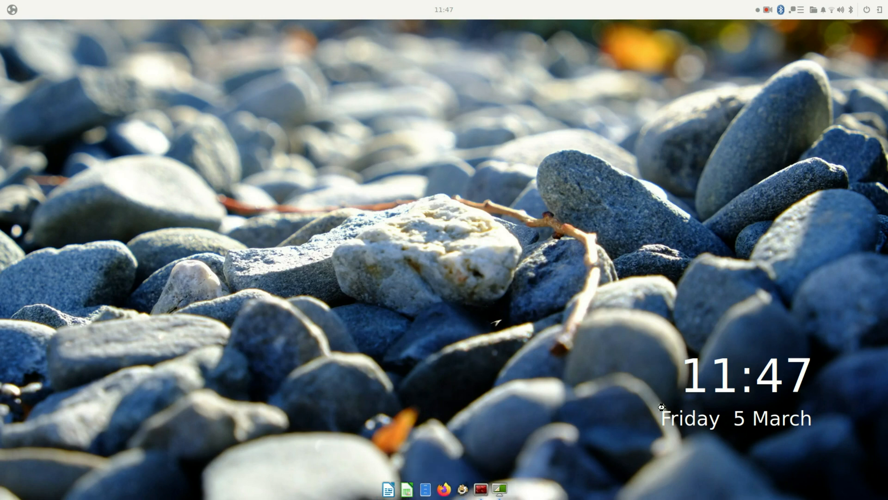
{"action": "mouse_move", "coordinate": [460, 446]}
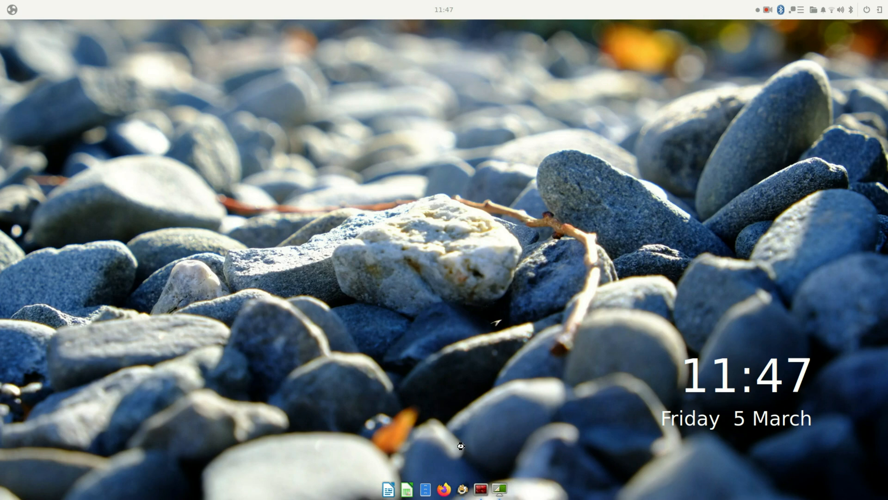
{"action": "left_click", "coordinate": [813, 10]}
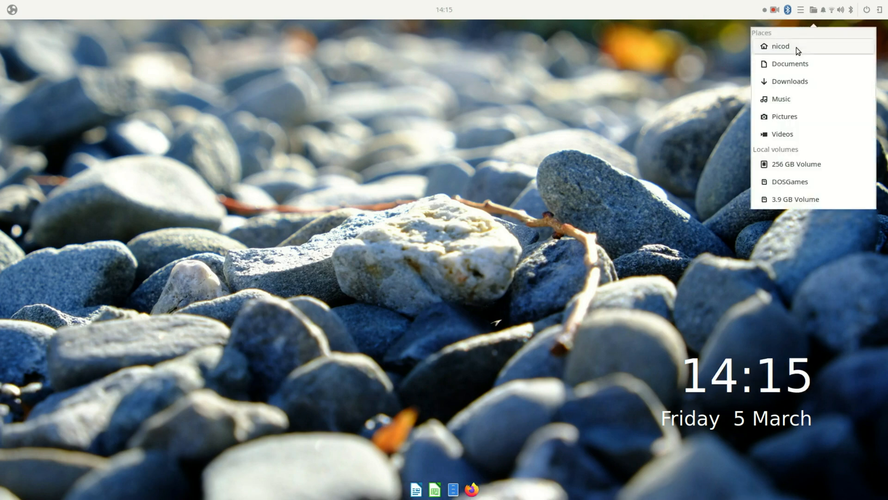
Step: Browse the home folder in Files and view the empty Desktop and Downloads folders
{"action": "left_click", "coordinate": [780, 46]}
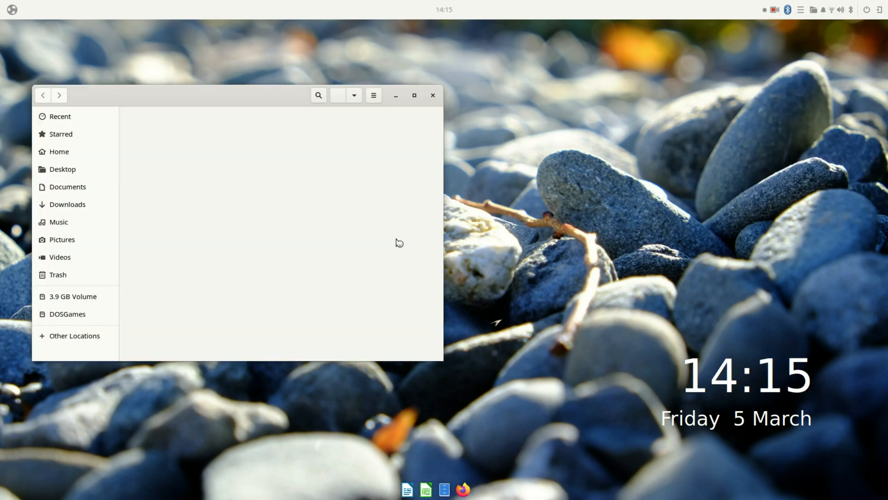
{"action": "left_click", "coordinate": [58, 151]}
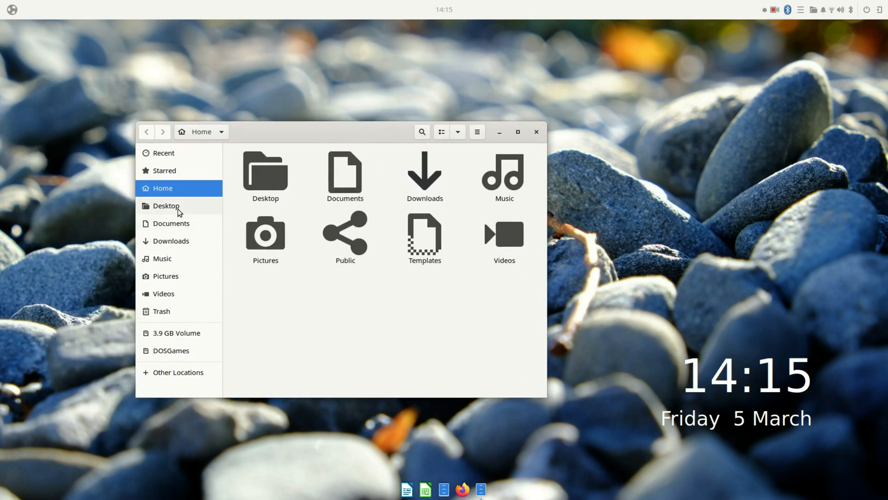
{"action": "left_click", "coordinate": [165, 205]}
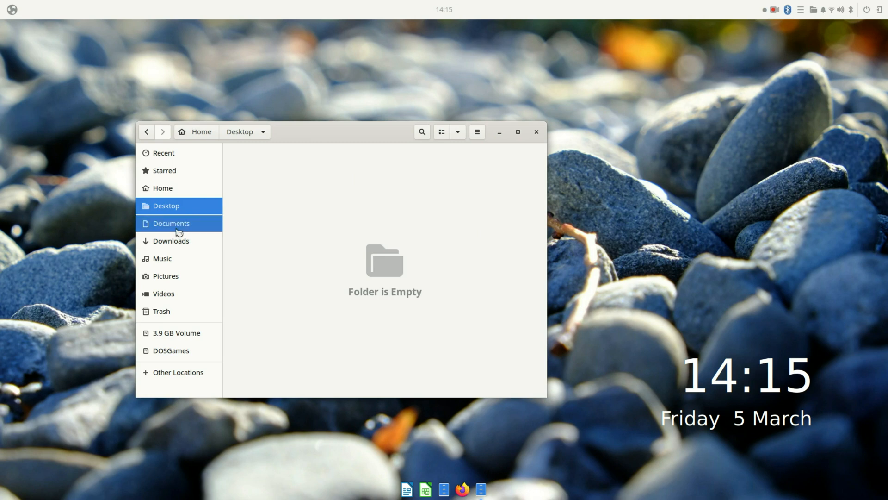
{"action": "left_click", "coordinate": [171, 240]}
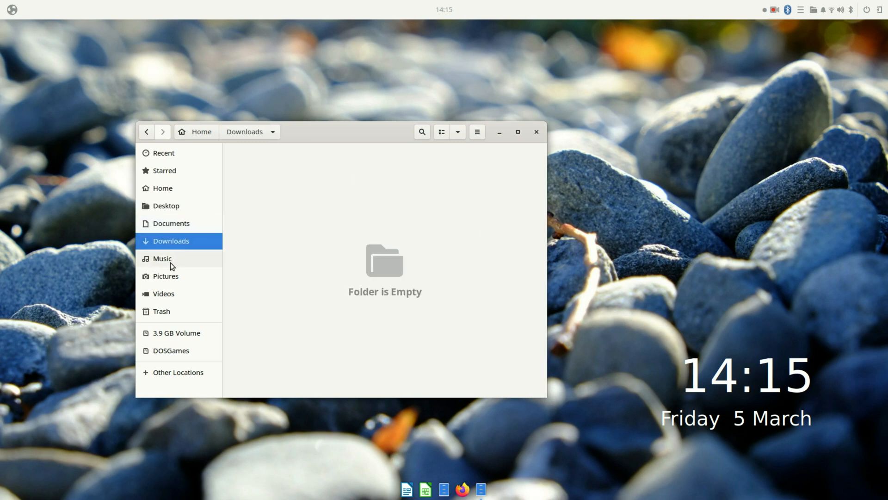
{"action": "mouse_move", "coordinate": [180, 355]}
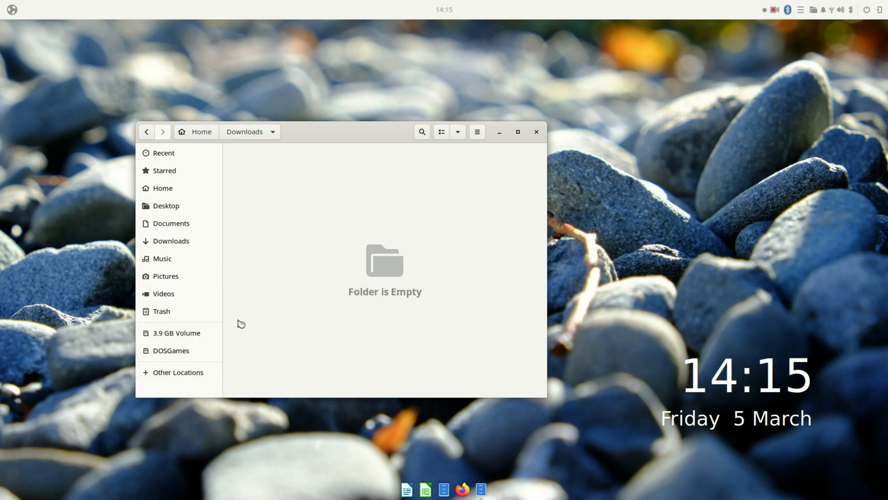
{"action": "left_click", "coordinate": [175, 332]}
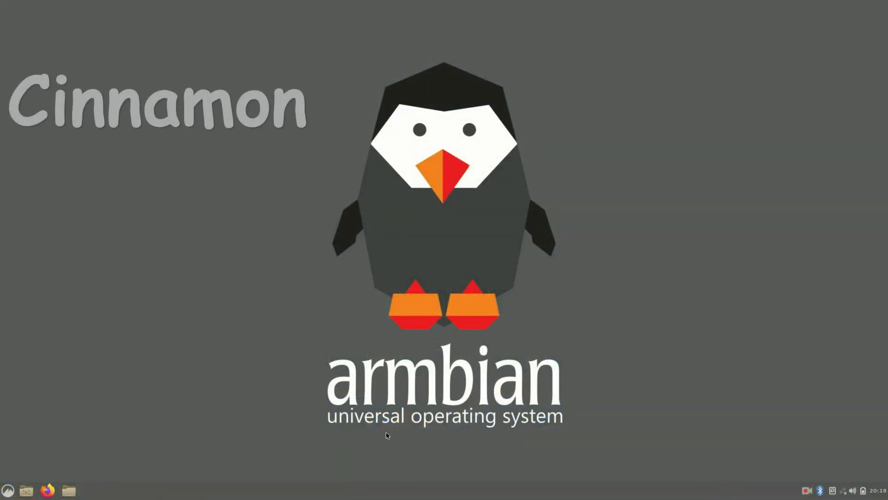
{"action": "left_click", "coordinate": [9, 489]}
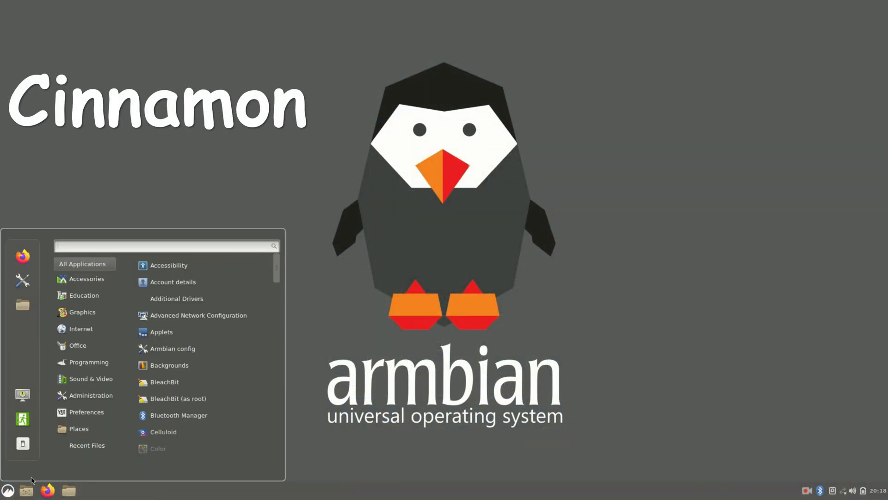
{"action": "mouse_move", "coordinate": [23, 280]}
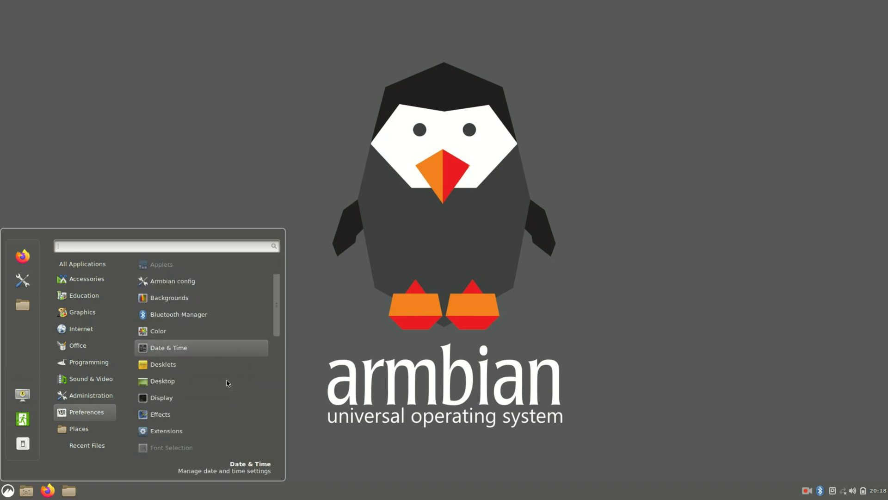
{"action": "scroll", "scroll_direction": "down", "scroll_amount": 3}
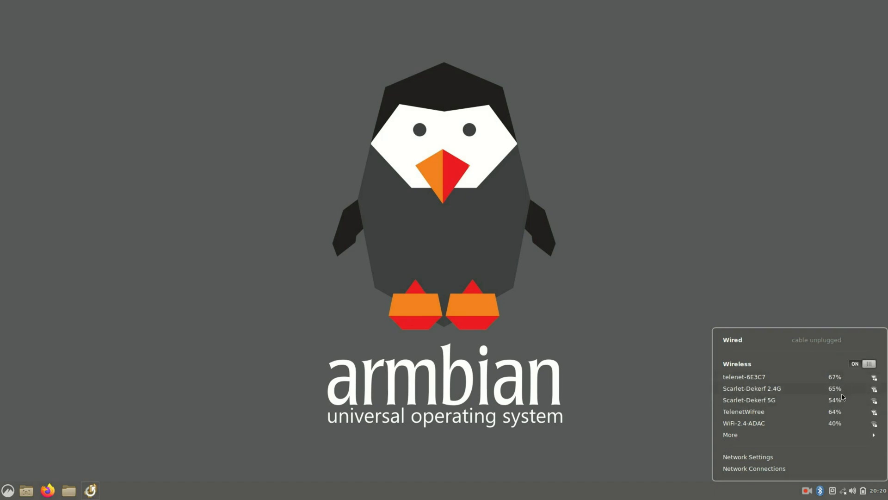
{"action": "mouse_move", "coordinate": [841, 428]}
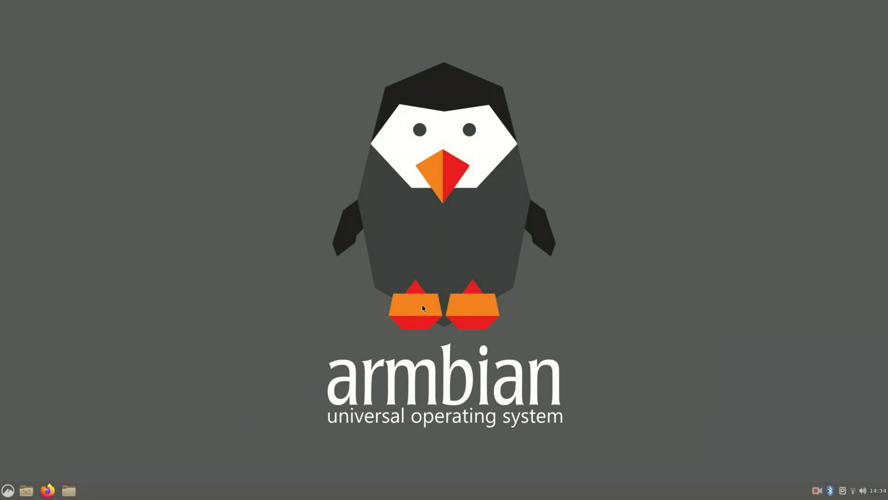
Step: Open Nemo on the home folder and browse the 3.9 GB Volume's root system folders
{"action": "left_click", "coordinate": [67, 489]}
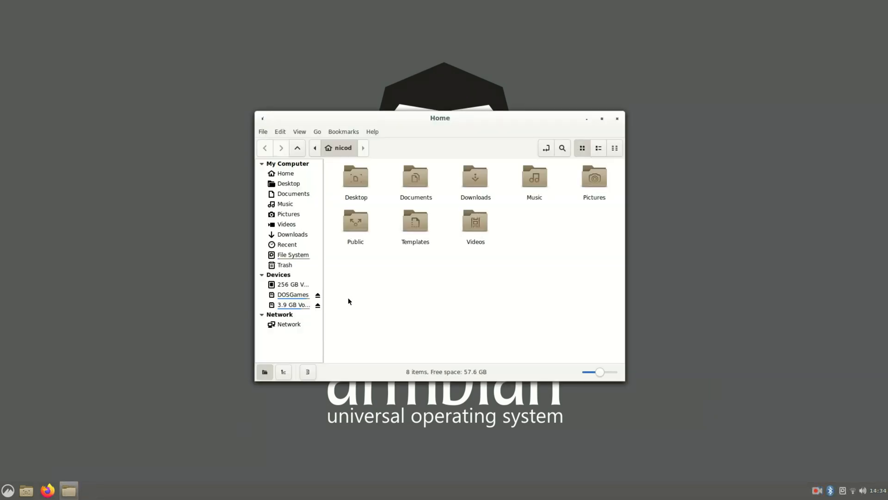
{"action": "mouse_move", "coordinate": [572, 281]}
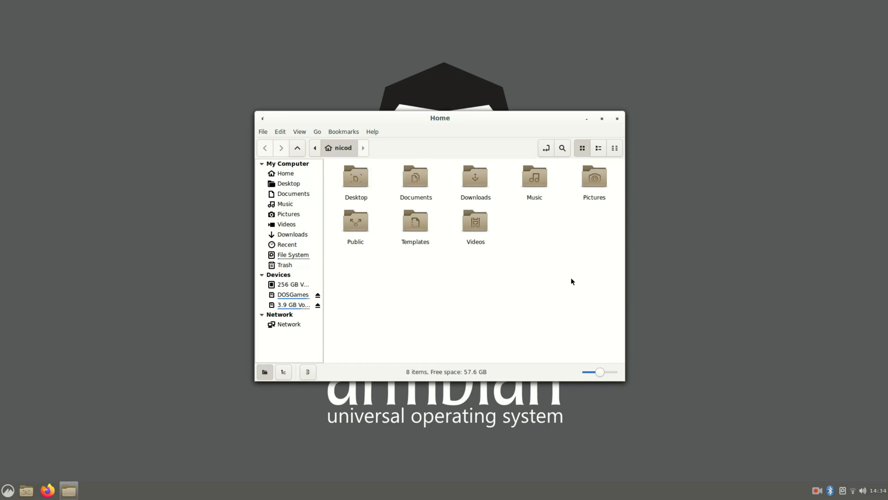
{"action": "mouse_move", "coordinate": [484, 367]}
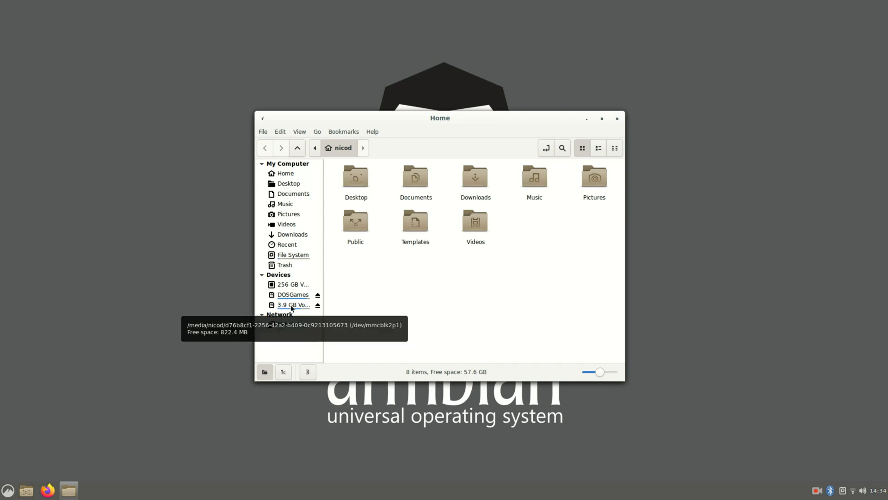
{"action": "left_click", "coordinate": [293, 304]}
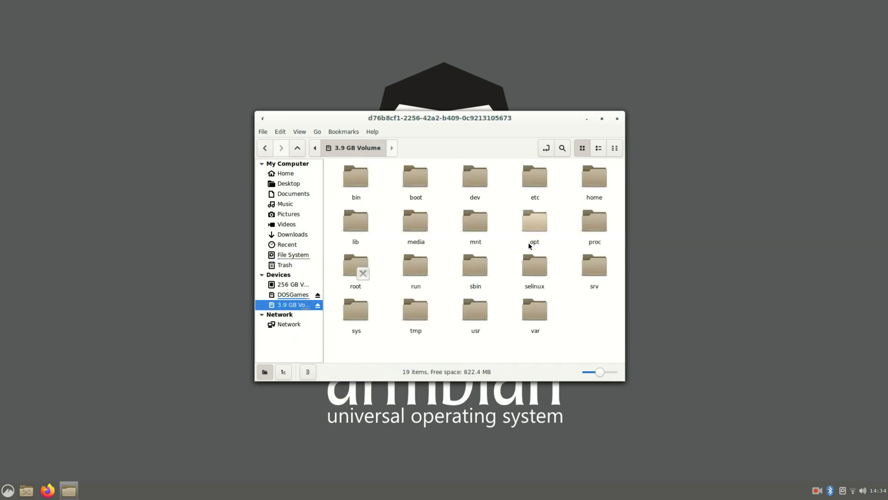
{"action": "mouse_move", "coordinate": [327, 268]}
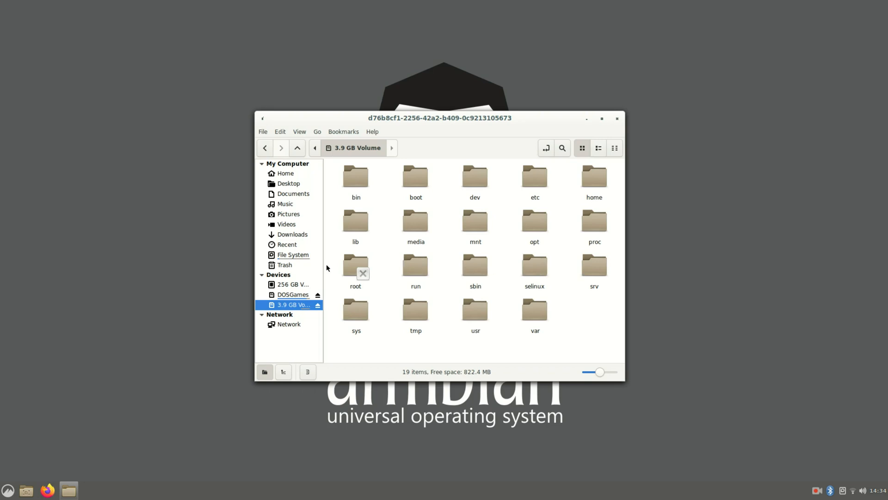
{"action": "left_click", "coordinate": [294, 294]}
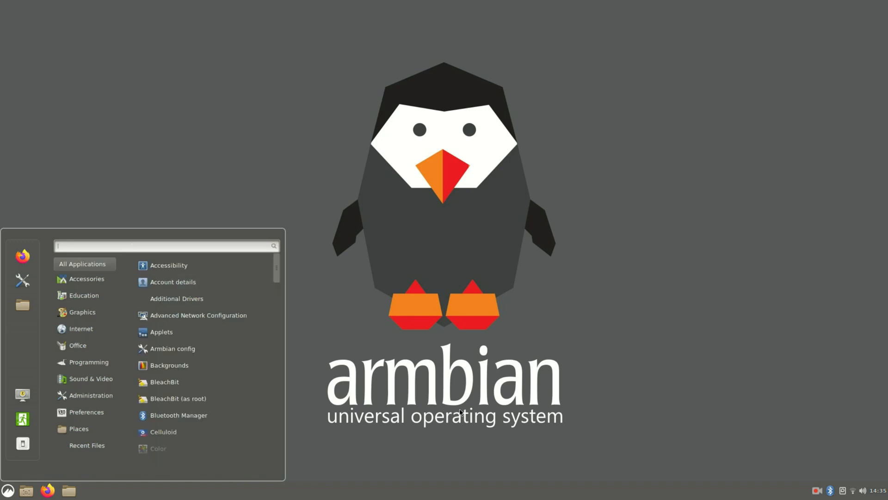
{"action": "mouse_move", "coordinate": [23, 418]}
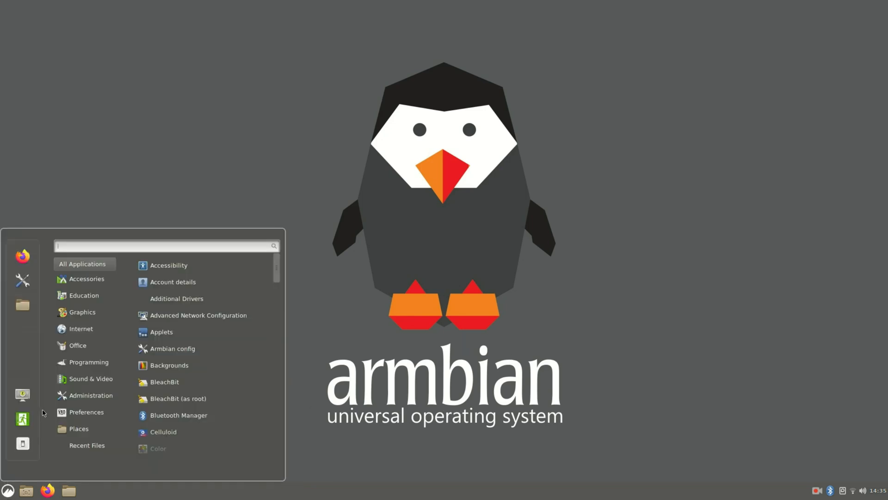
Step: Search the Cinnamon menu, browse the Internet category, then launch System Settings
{"action": "type", "text": "t"}
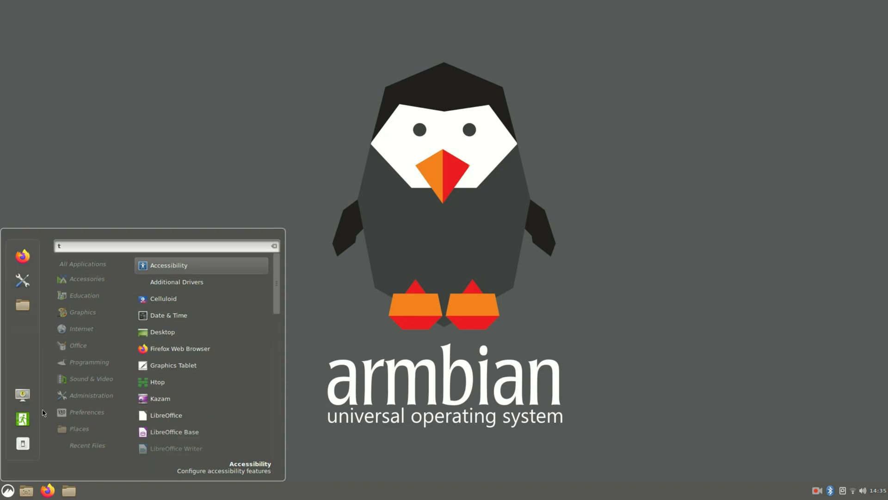
{"action": "left_click", "coordinate": [88, 396]}
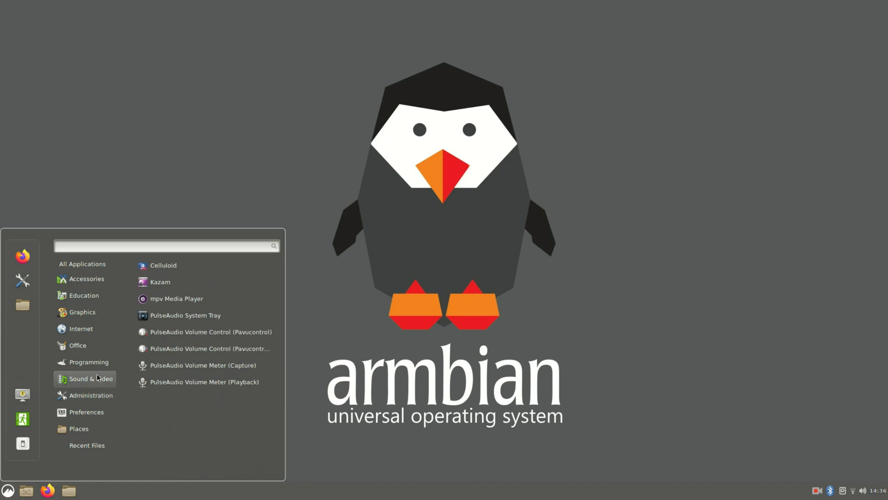
{"action": "left_click", "coordinate": [81, 328]}
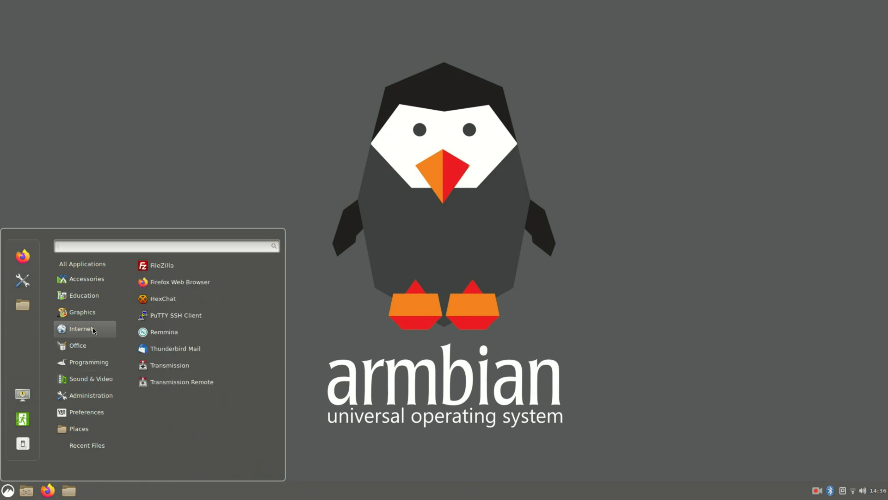
{"action": "left_click", "coordinate": [86, 279]}
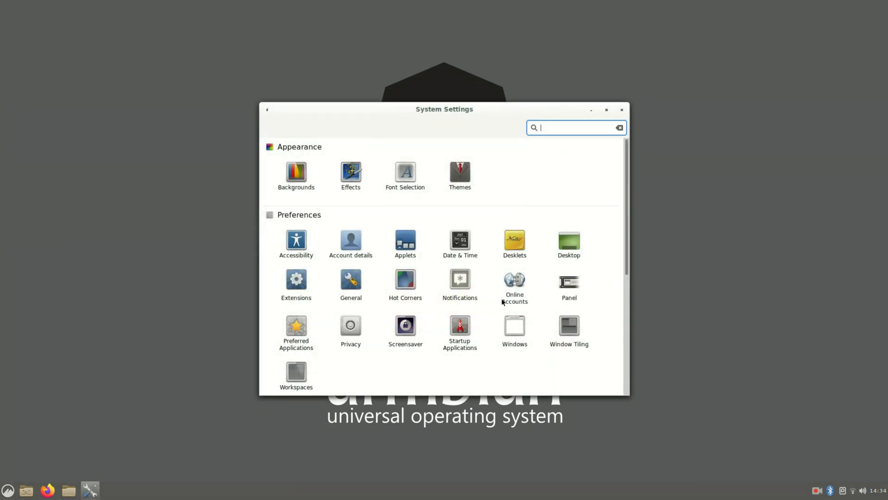
Step: Scroll to Hardware and show the Display page with the 1920x1080 HDMI monitor layout
{"action": "scroll", "scroll_direction": "down", "scroll_amount": 3}
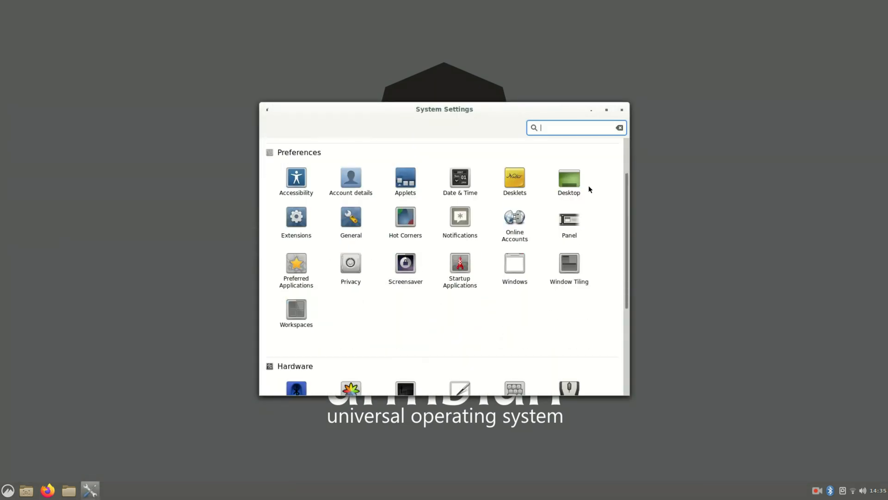
{"action": "scroll", "scroll_direction": "down", "scroll_amount": 3}
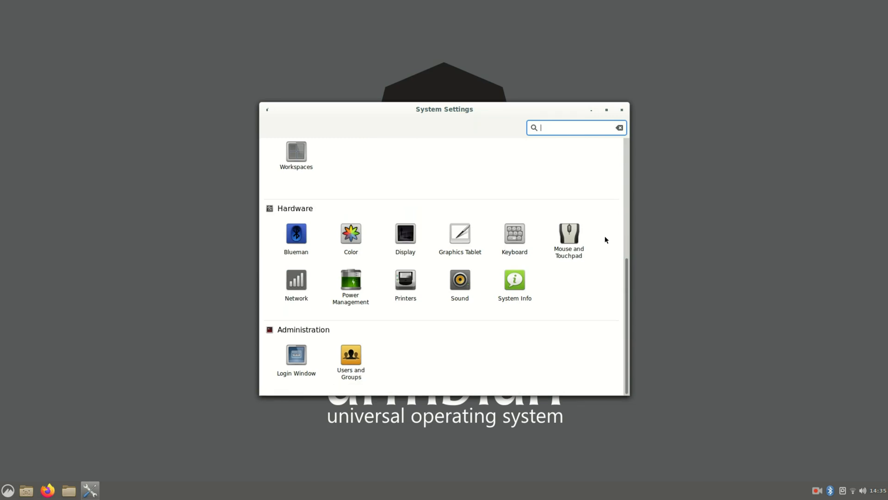
{"action": "mouse_move", "coordinate": [414, 241]}
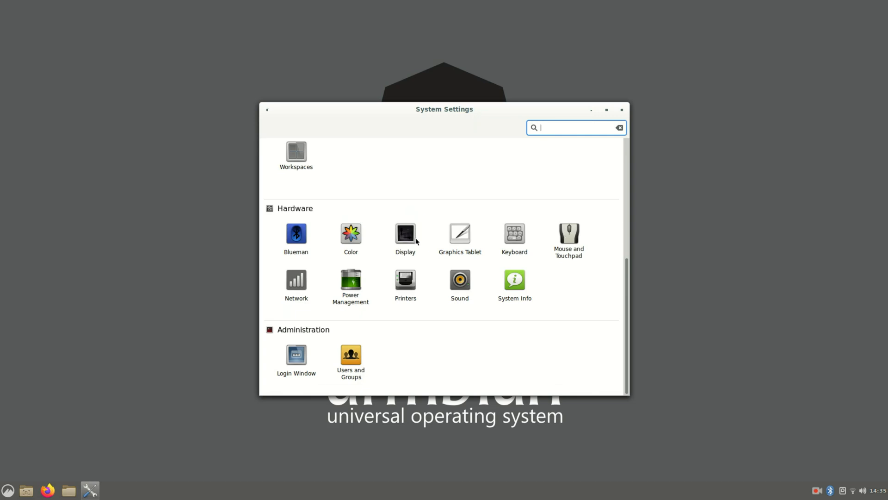
{"action": "left_click", "coordinate": [405, 233]}
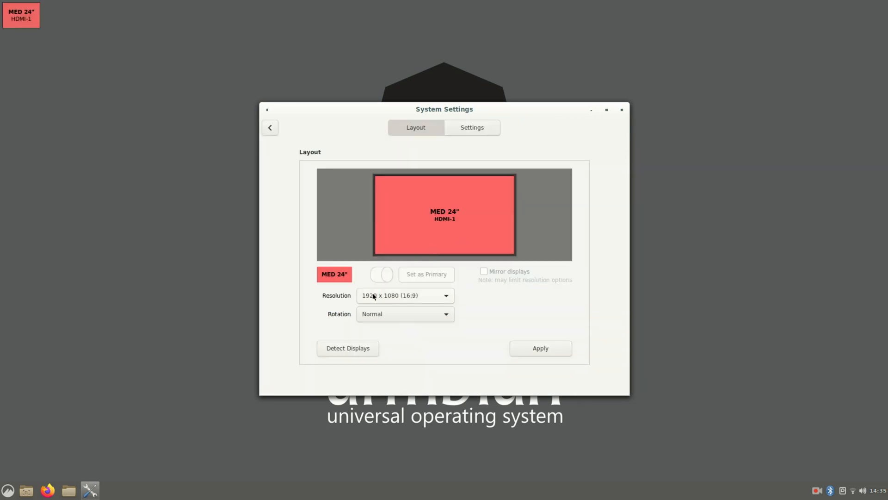
{"action": "left_click", "coordinate": [404, 296]}
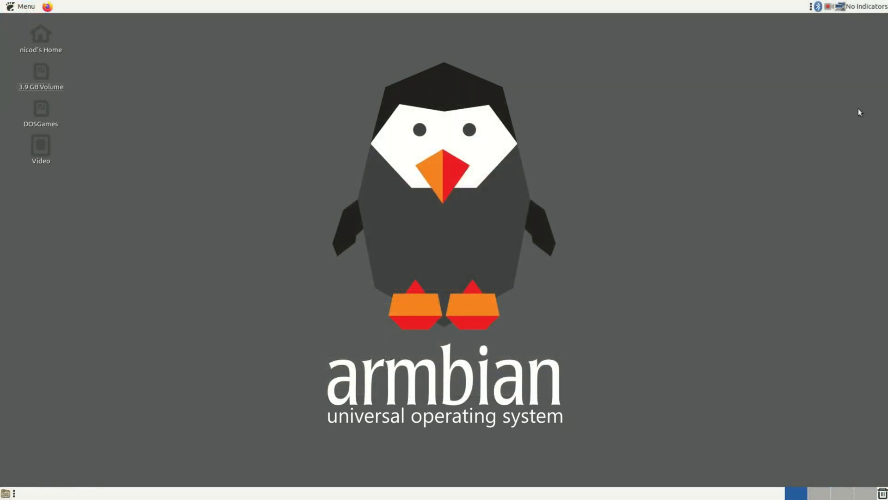
{"action": "left_click", "coordinate": [840, 6]}
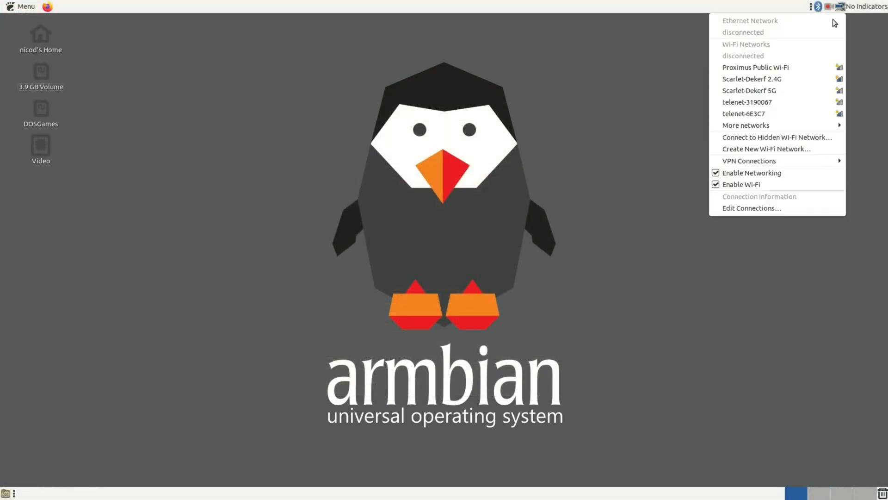
{"action": "left_click", "coordinate": [453, 230]}
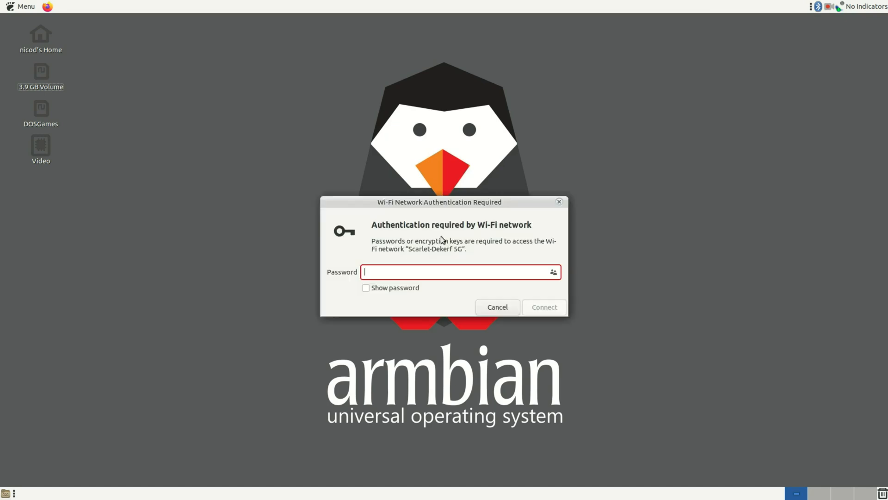
{"action": "type", "text": "password"}
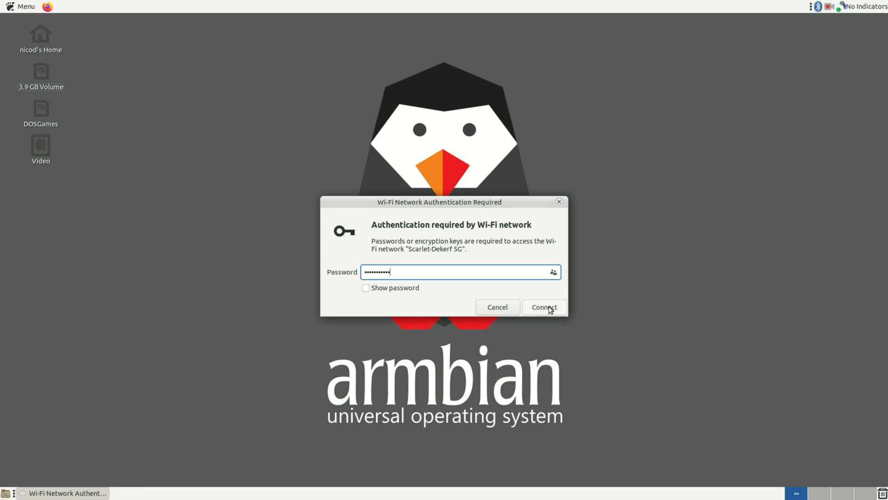
{"action": "right_click", "coordinate": [799, 490]}
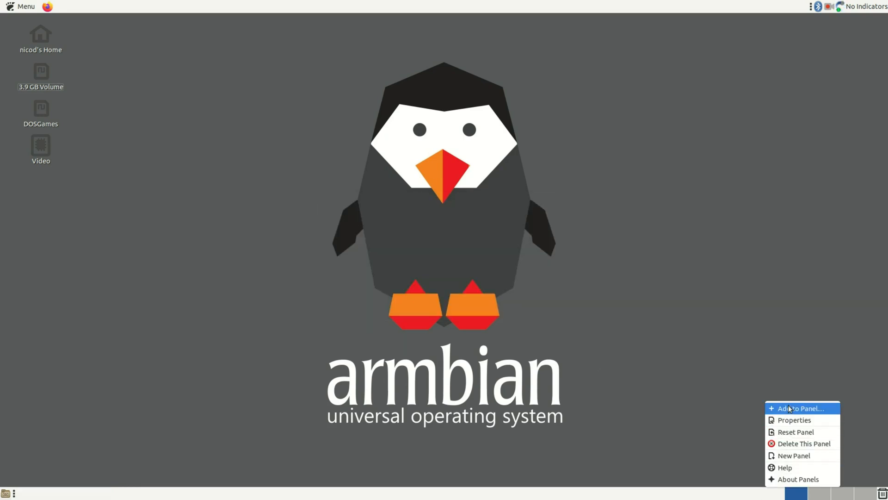
Step: Add CPU Frequency Scaling Monitor, Hardware Sensors Monitor and System Monitor from the Add to Panel list
{"action": "left_click", "coordinate": [800, 408]}
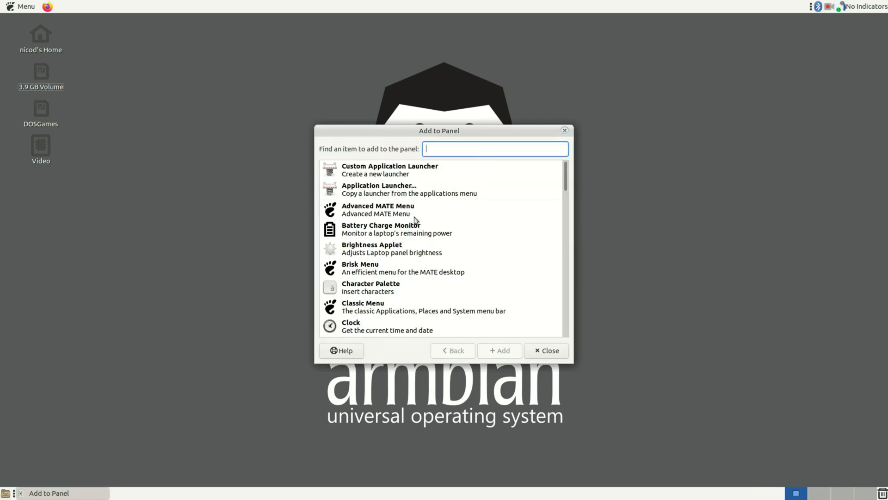
{"action": "scroll", "scroll_direction": "down", "scroll_amount": 3}
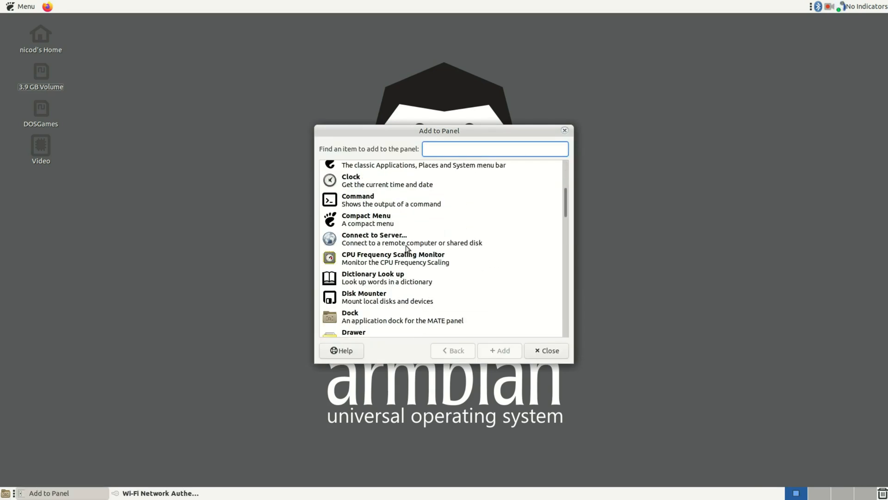
{"action": "left_click", "coordinate": [393, 258]}
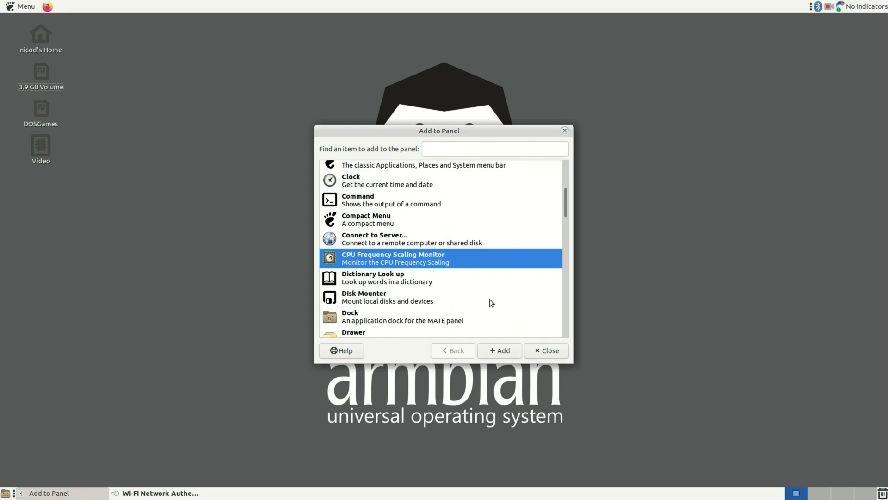
{"action": "scroll", "scroll_direction": "down", "scroll_amount": 3}
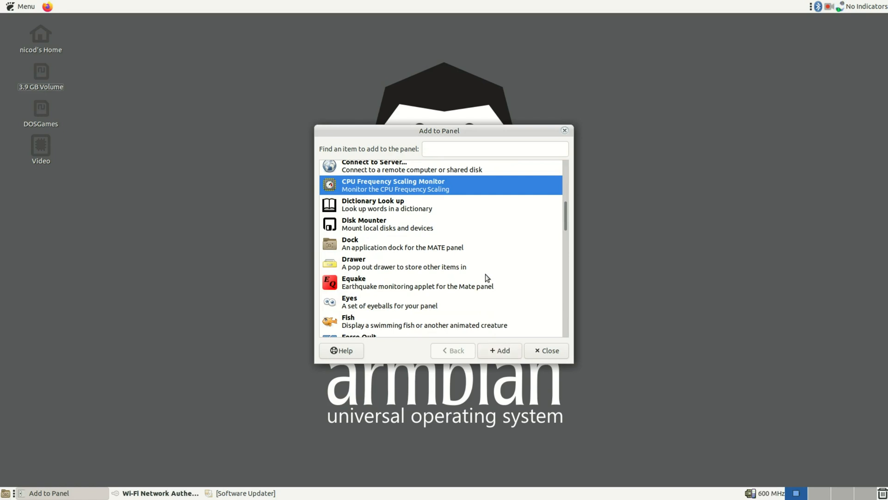
{"action": "scroll", "scroll_direction": "down", "scroll_amount": 3}
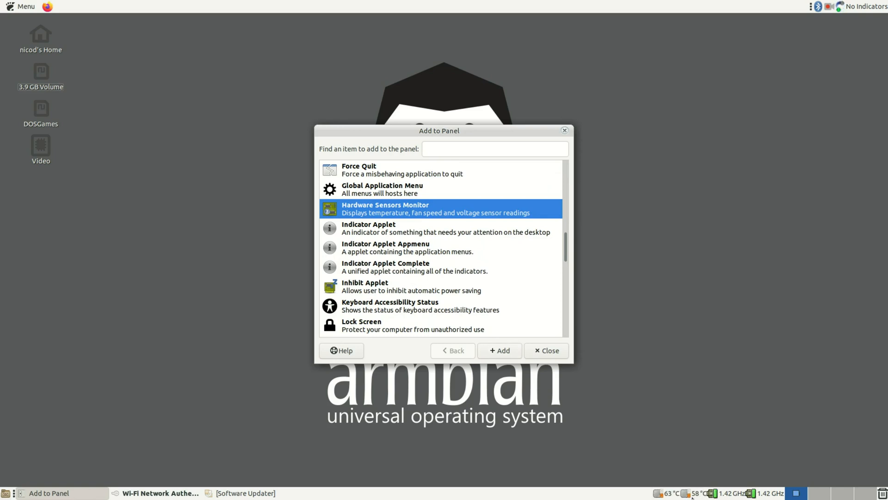
{"action": "mouse_move", "coordinate": [430, 282]}
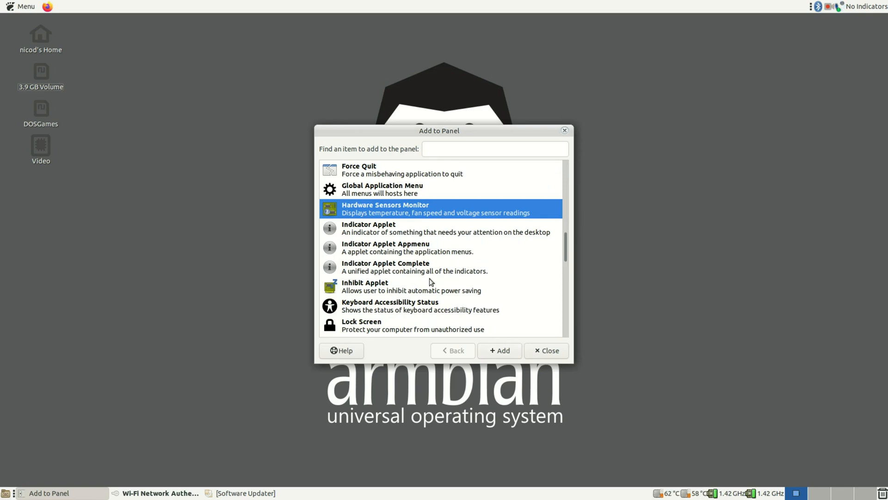
{"action": "scroll", "scroll_direction": "down", "scroll_amount": 3}
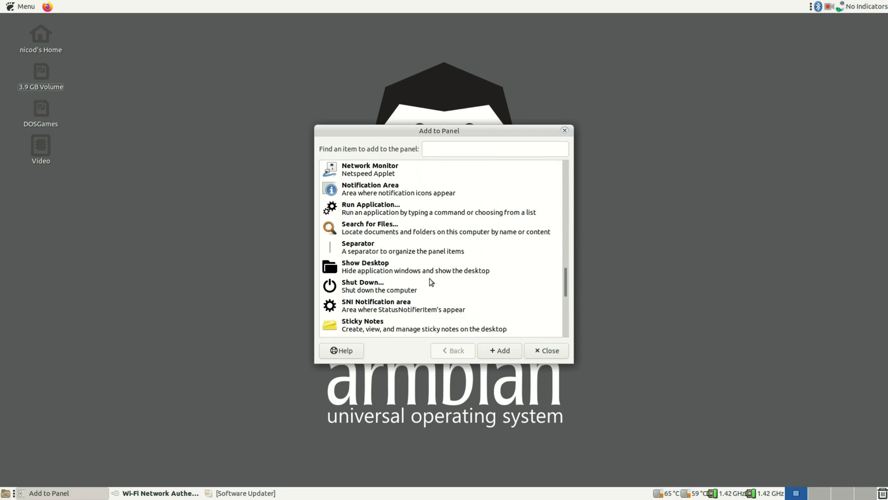
{"action": "scroll", "scroll_direction": "down", "scroll_amount": 3}
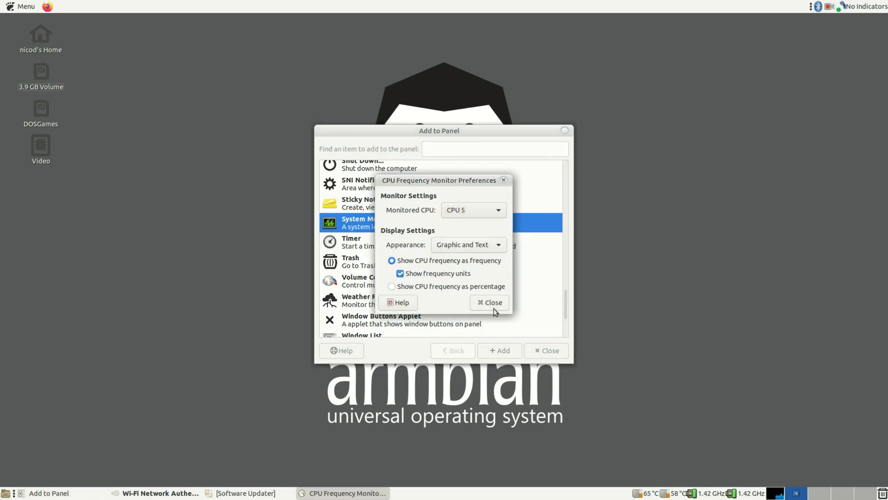
Step: Dismiss the CPU Frequency Monitor Preferences and bring up the applications menu
{"action": "left_click", "coordinate": [488, 302]}
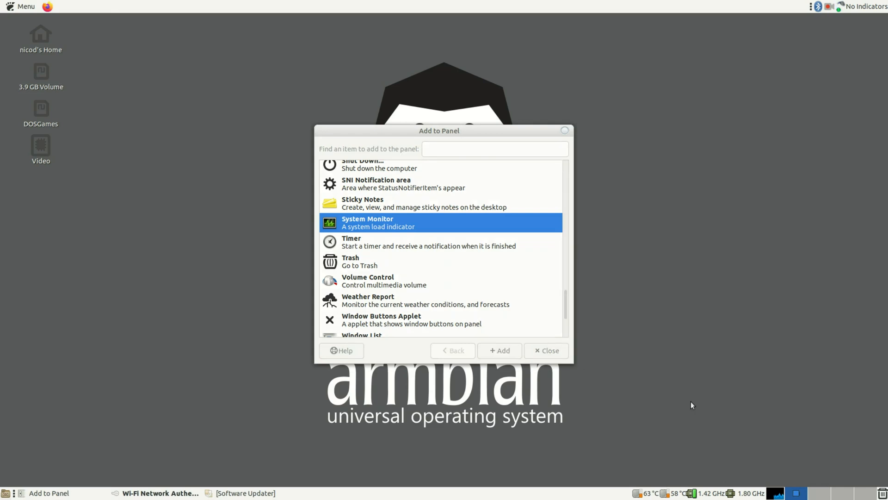
{"action": "mouse_move", "coordinate": [648, 401]}
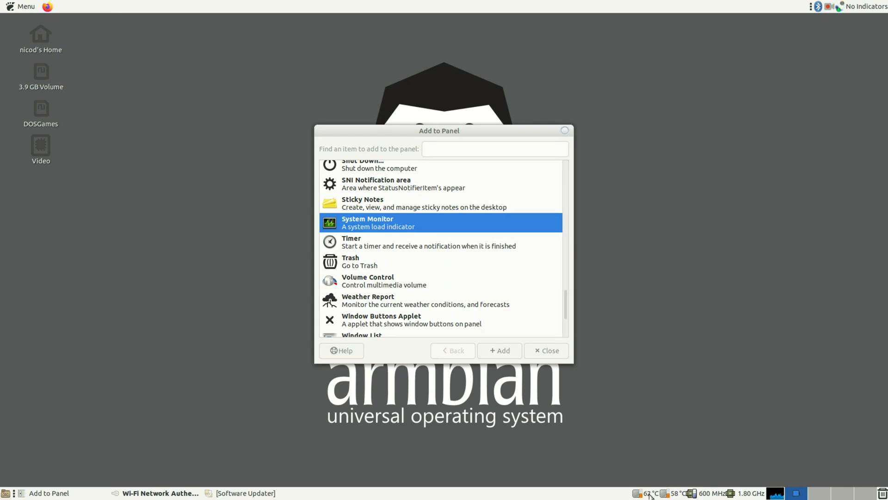
{"action": "left_click", "coordinate": [20, 7]}
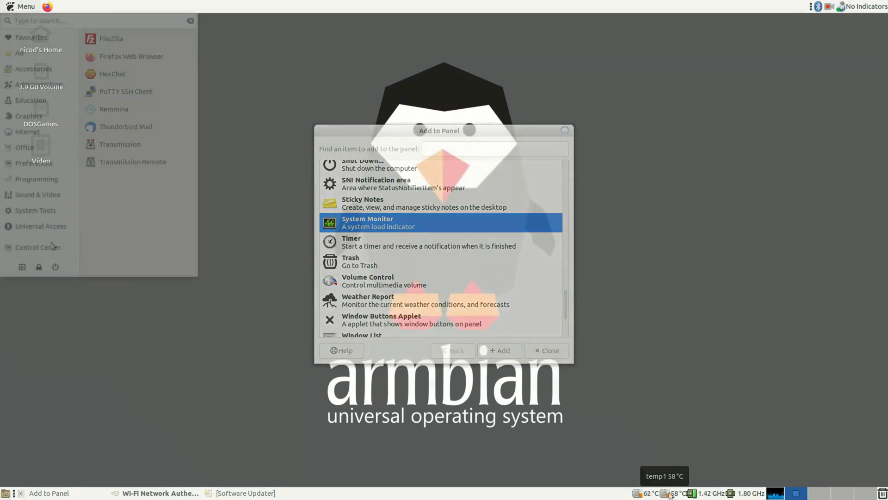
Step: Apply the dark BlackMATE theme in Control Center's Appearance settings, then hide the window
{"action": "left_click", "coordinate": [546, 350]}
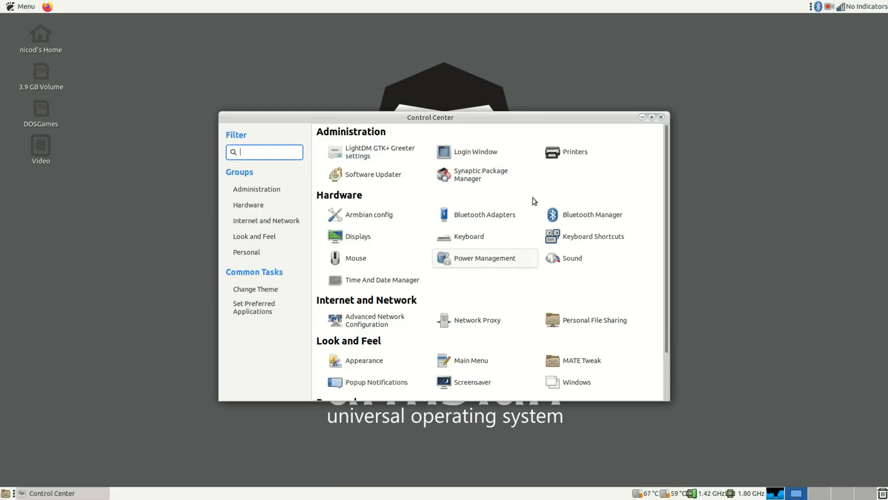
{"action": "left_click", "coordinate": [652, 117]}
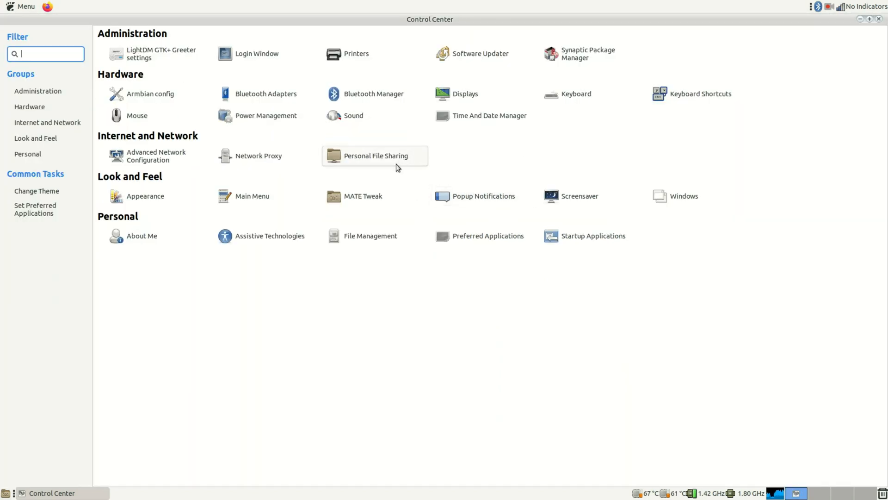
{"action": "mouse_move", "coordinate": [391, 306]}
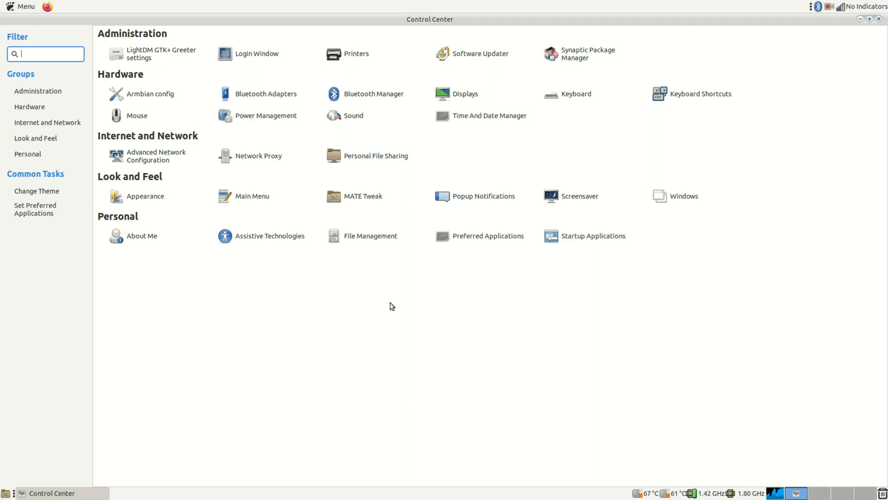
{"action": "left_click", "coordinate": [146, 196]}
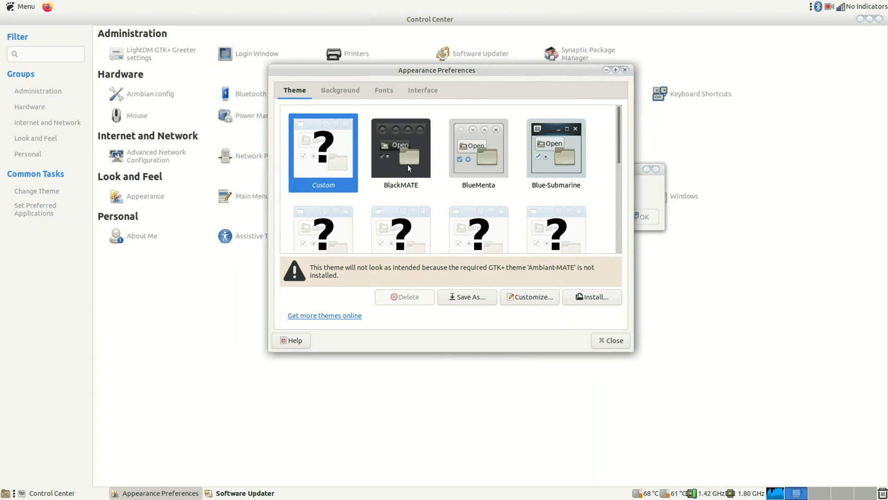
{"action": "left_click", "coordinate": [400, 147]}
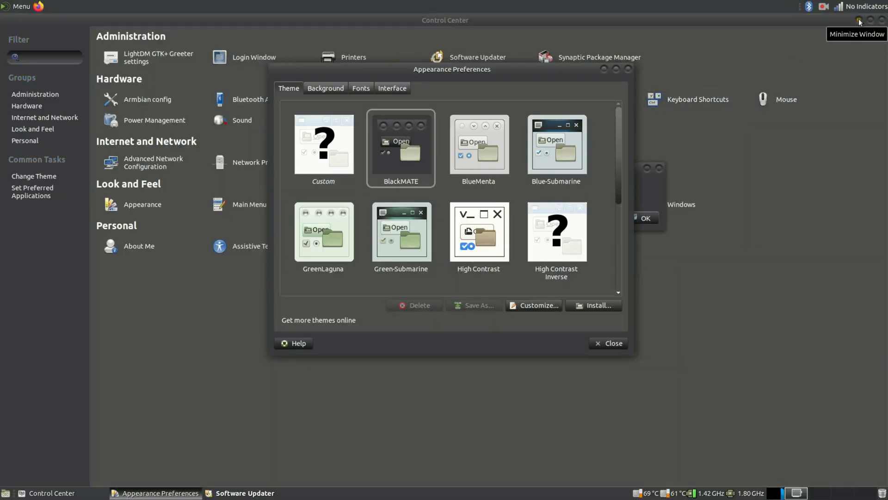
{"action": "left_click", "coordinate": [556, 231]}
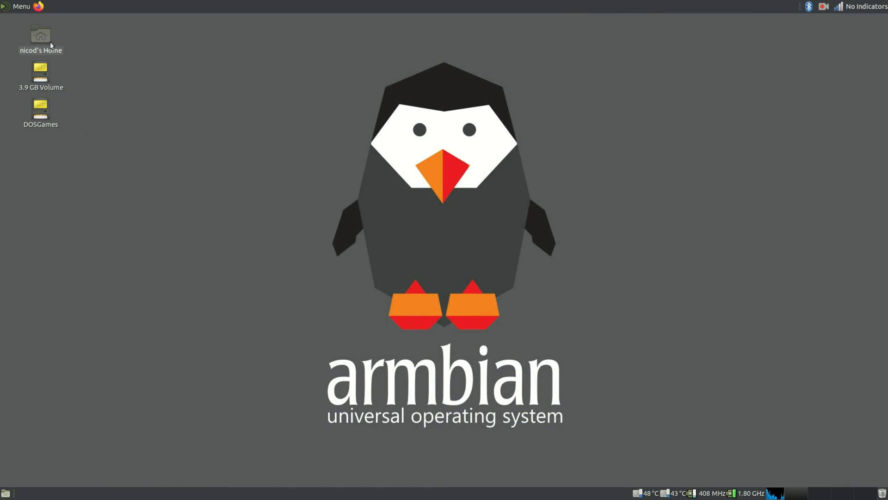
Step: Browse the desktop volume and the DOSGames ROMS folder in Caja, then return to the applications menu
{"action": "double_click", "coordinate": [40, 35]}
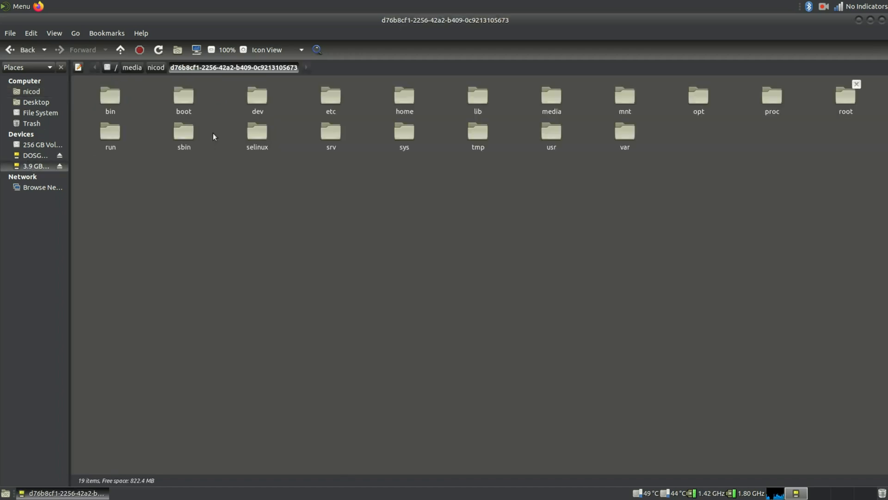
{"action": "mouse_move", "coordinate": [71, 167]}
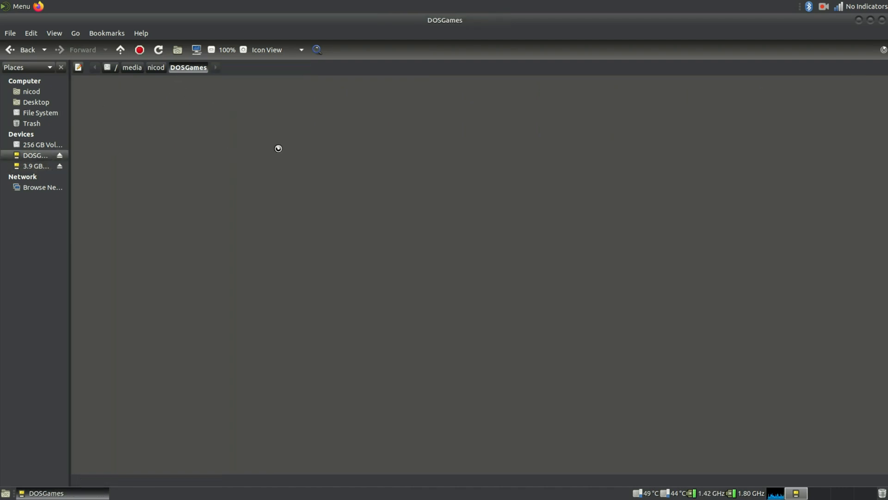
{"action": "double_click", "coordinate": [278, 148]}
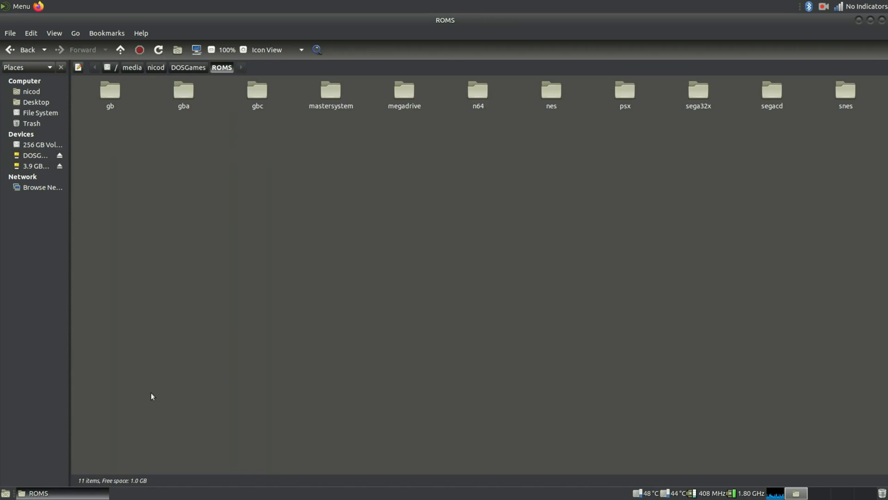
{"action": "left_click", "coordinate": [22, 6]}
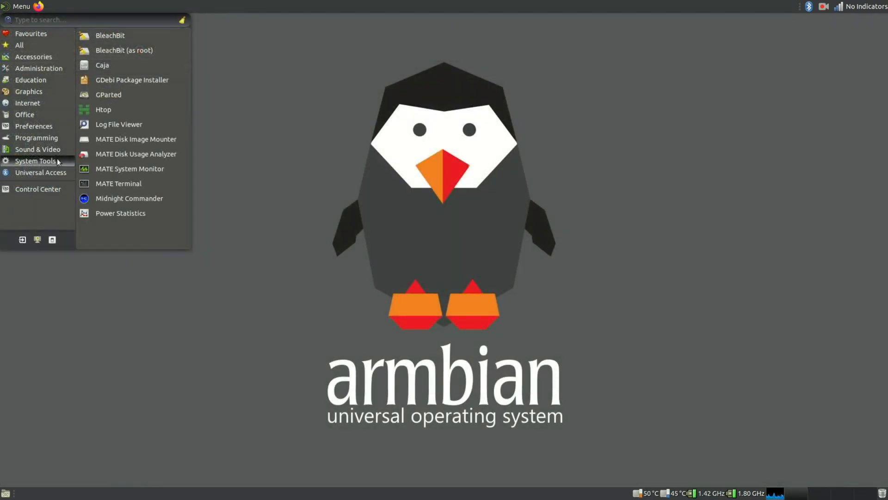
{"action": "left_click", "coordinate": [327, 246]}
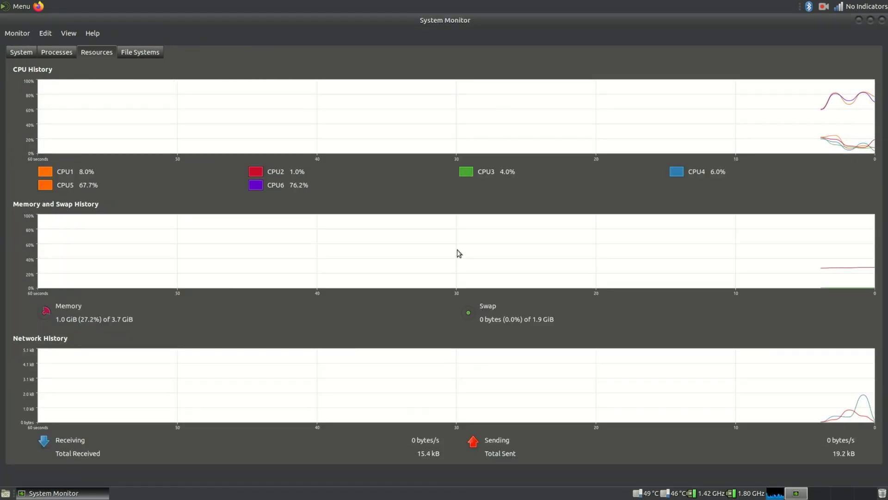
{"action": "mouse_move", "coordinate": [881, 36]}
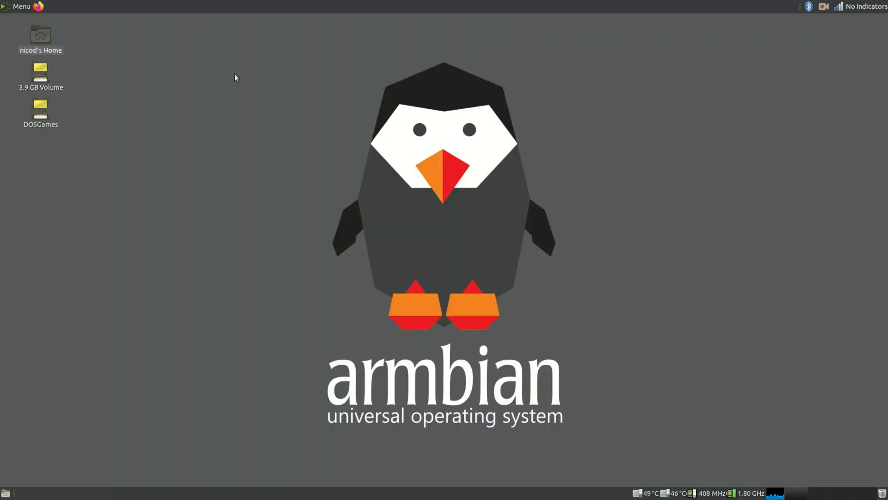
Step: Restore Appearance Preferences and apply the light BlueMenta theme in place of BlackMATE
{"action": "left_click", "coordinate": [22, 7]}
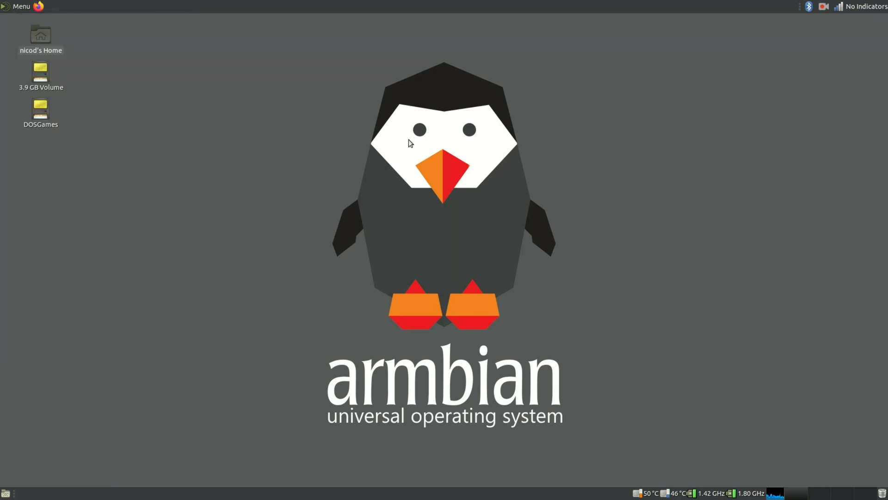
{"action": "left_click", "coordinate": [823, 6]}
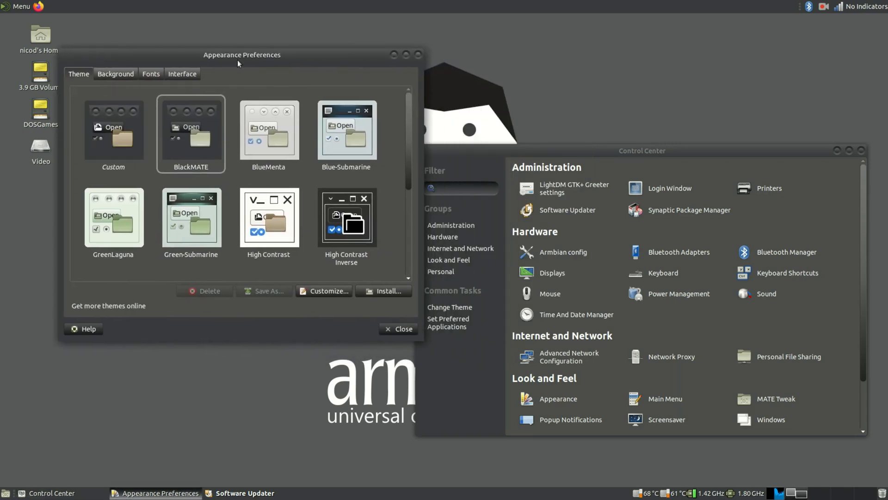
{"action": "mouse_move", "coordinate": [338, 238]}
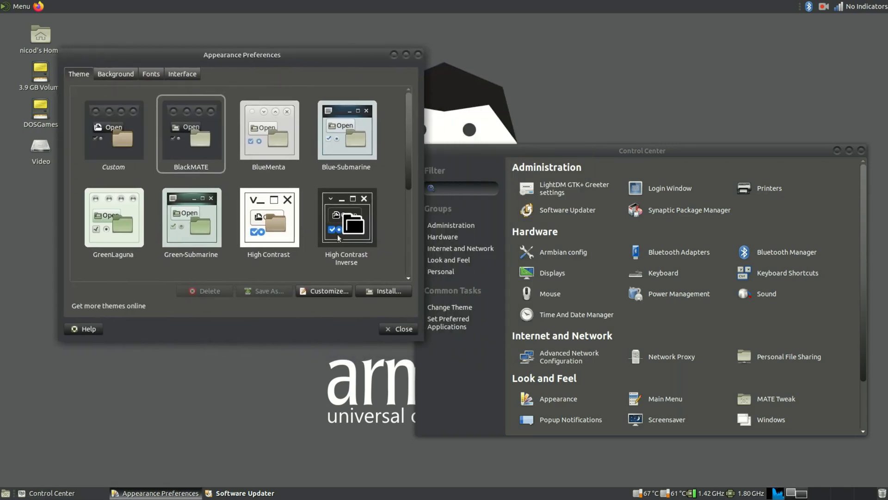
{"action": "mouse_move", "coordinate": [274, 145]}
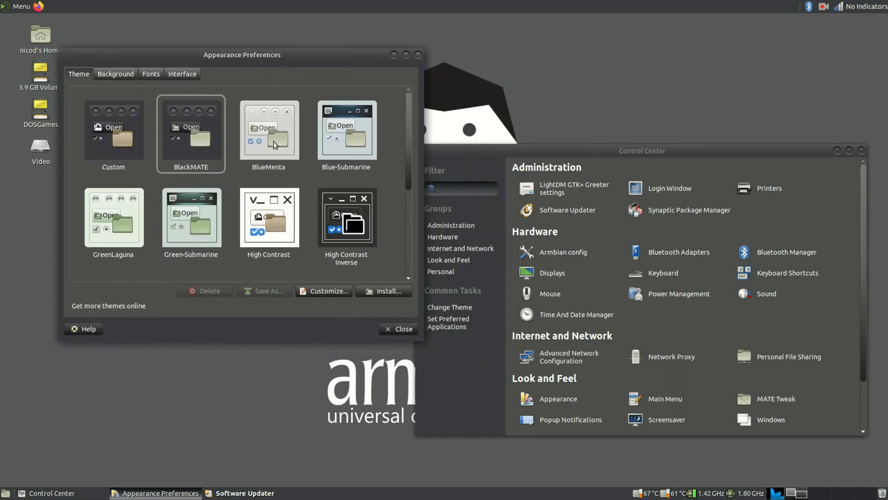
{"action": "left_click", "coordinate": [268, 128]}
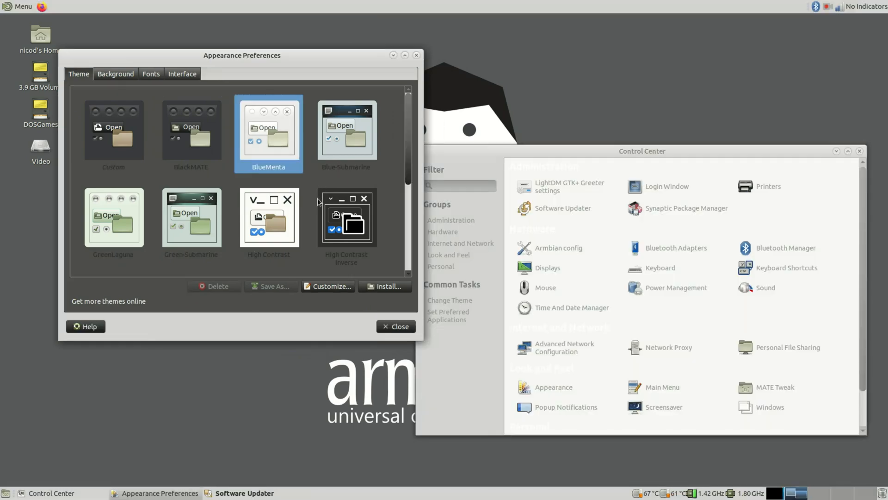